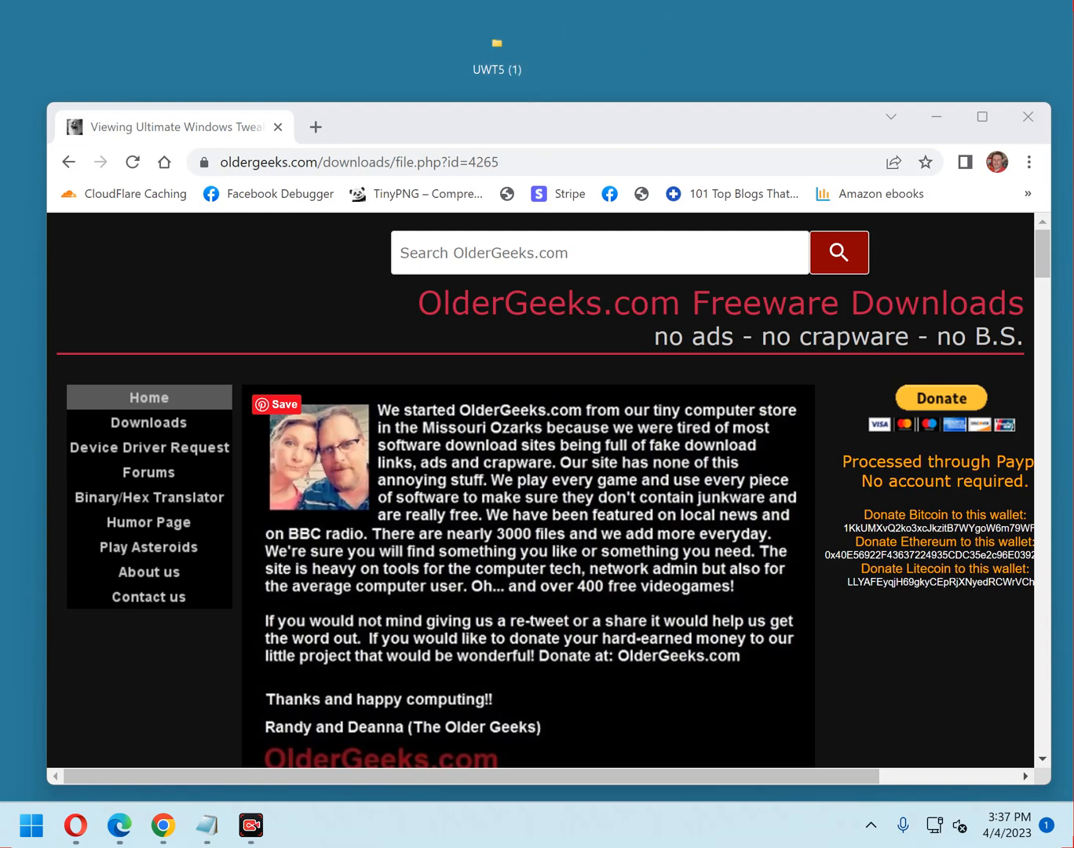
{"action": "mouse_move", "coordinate": [761, 61]}
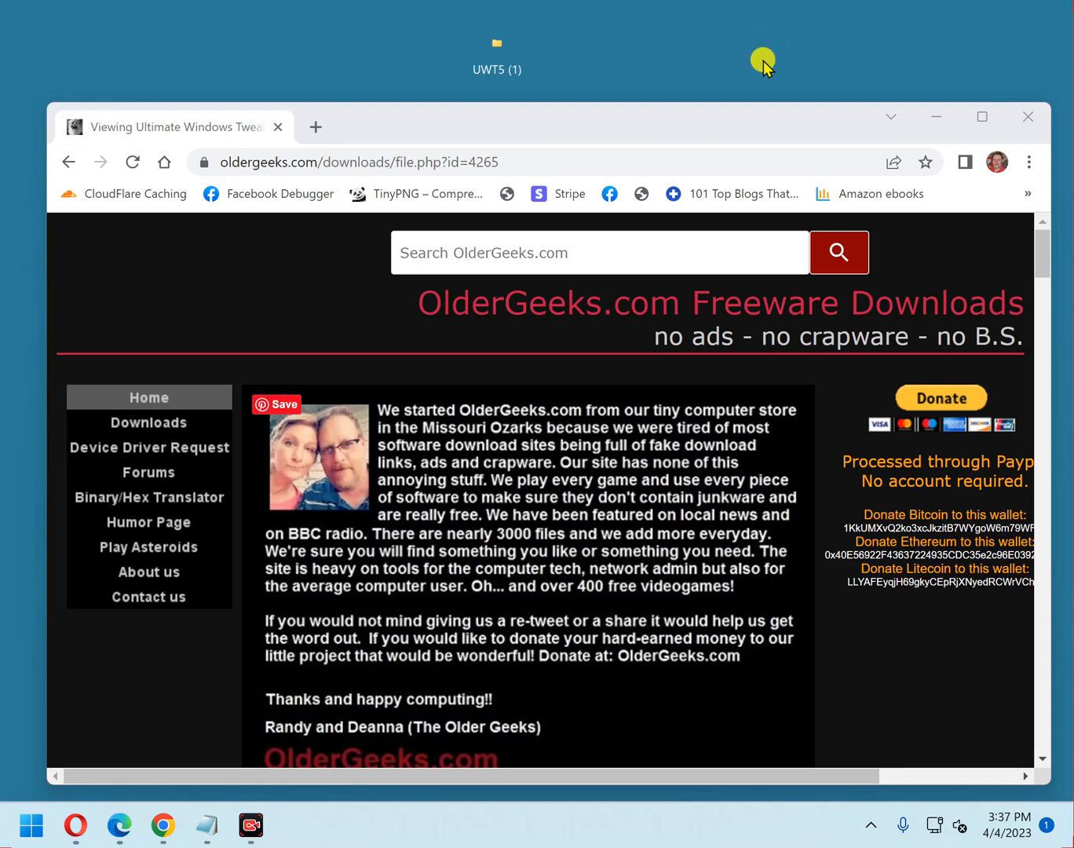
{"action": "mouse_move", "coordinate": [550, 355]}
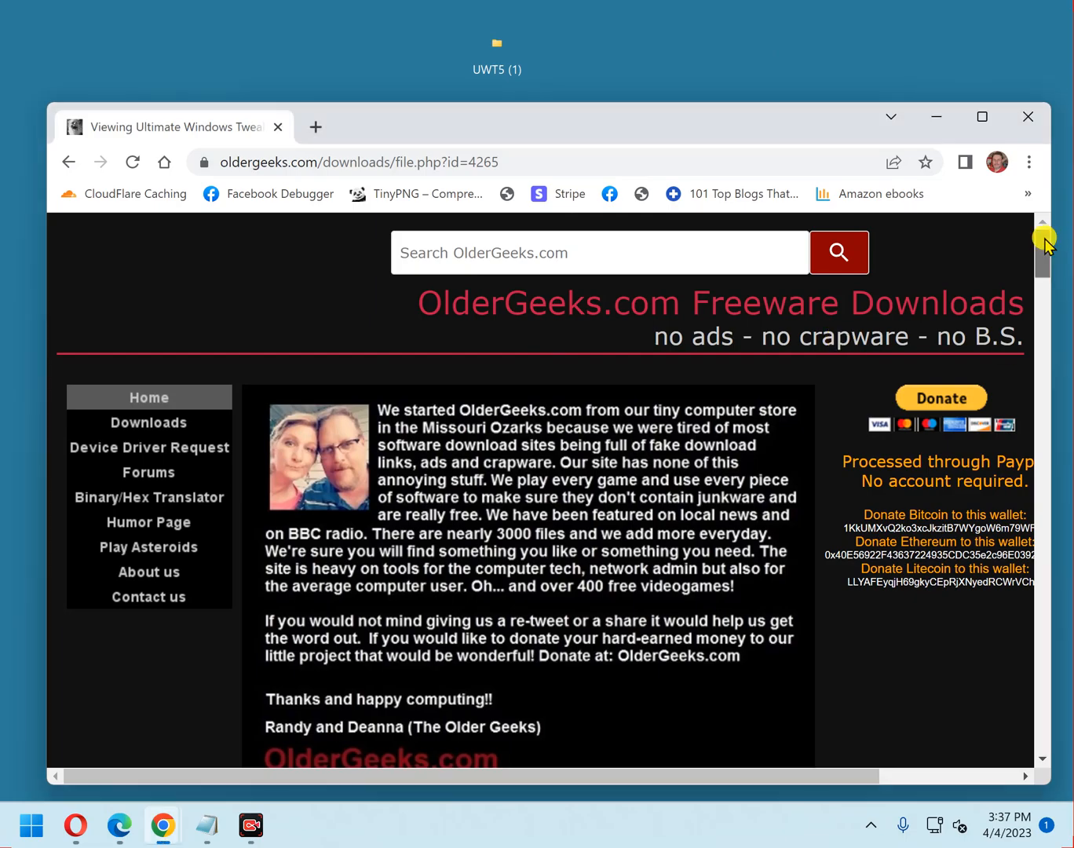
Scroll the OlderGeeks page to the download link and download Ultimate Windows Tweaker
{"action": "scroll", "scroll_direction": "down", "scroll_amount": 3}
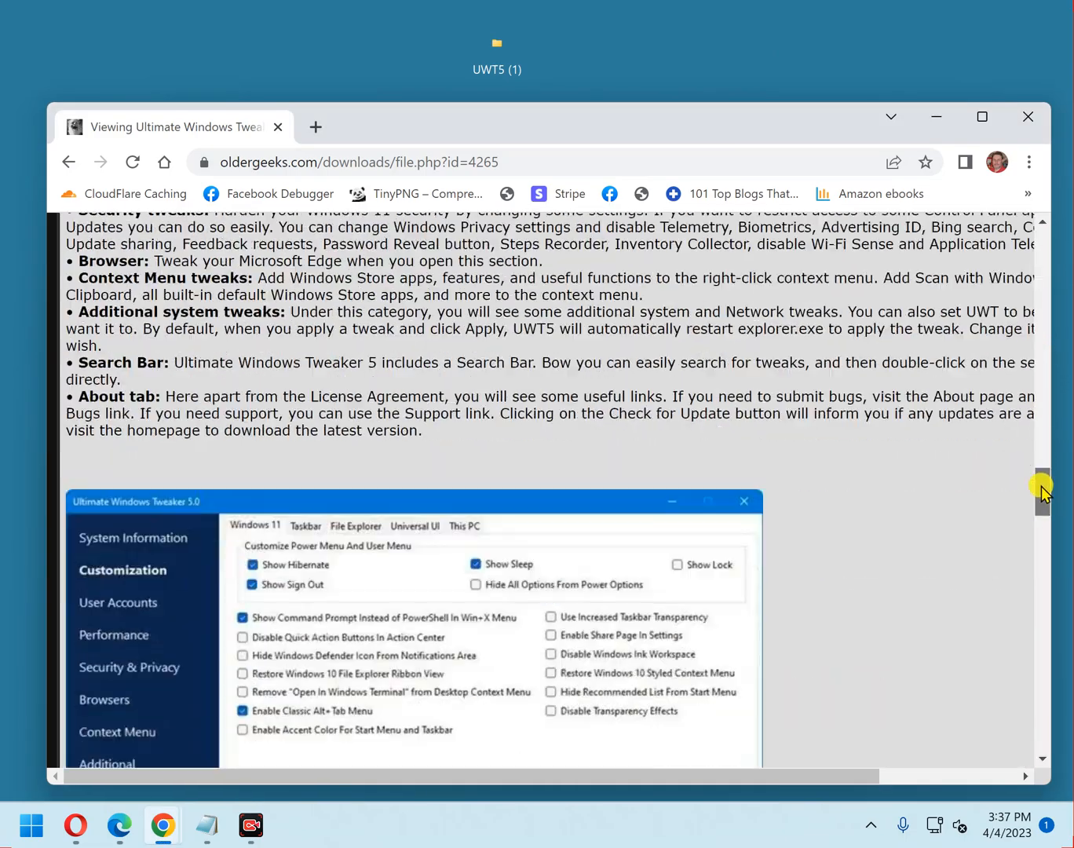
{"action": "scroll", "scroll_direction": "down", "scroll_amount": 3}
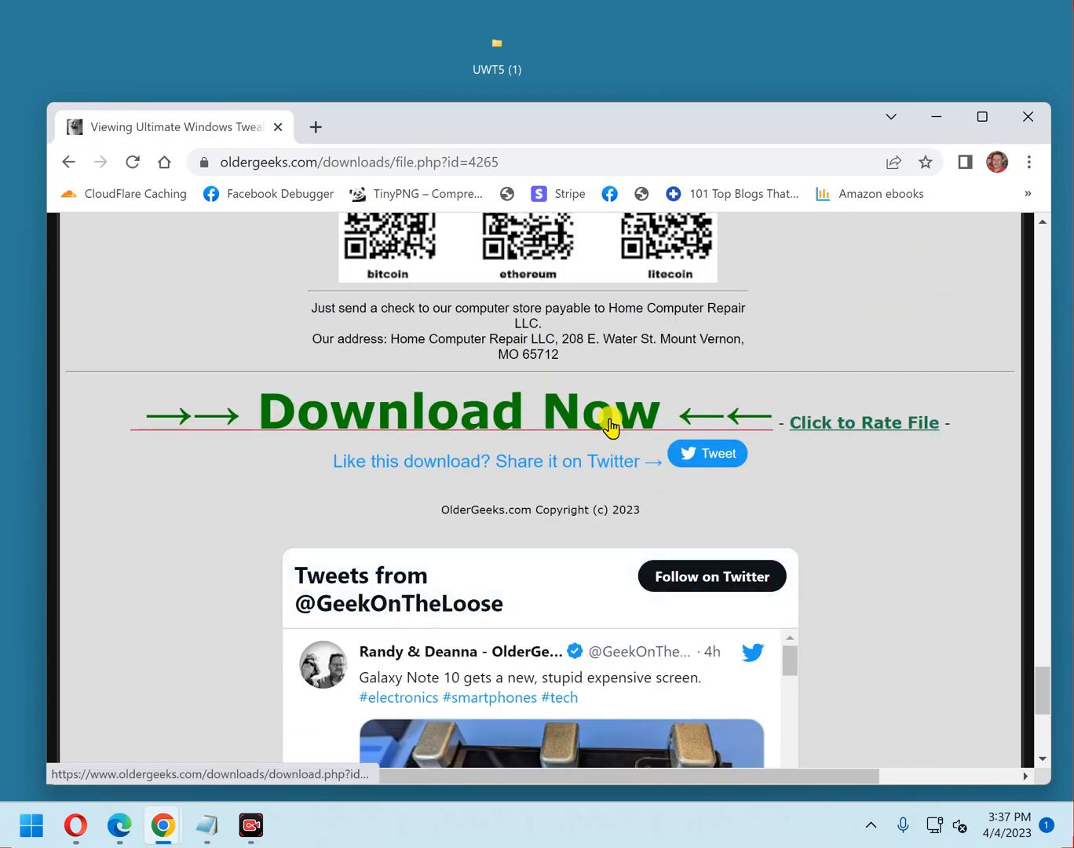
{"action": "left_click", "coordinate": [612, 424]}
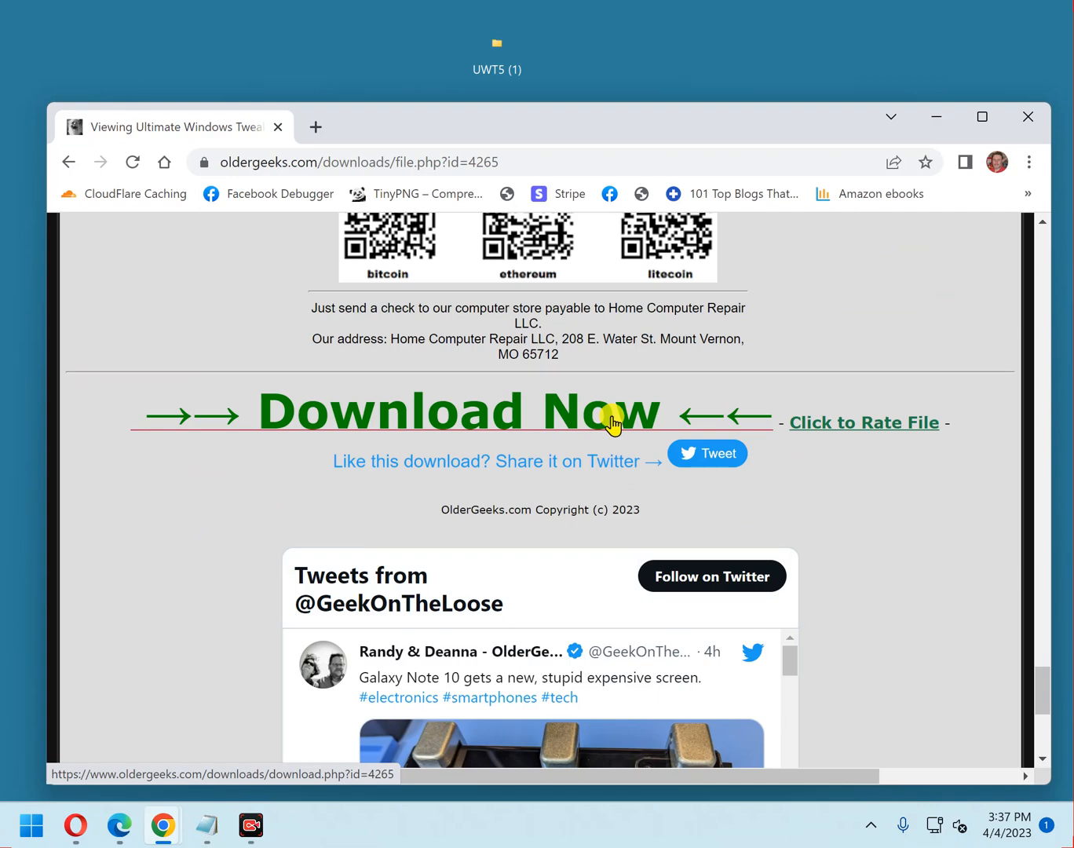
{"action": "mouse_move", "coordinate": [616, 417]}
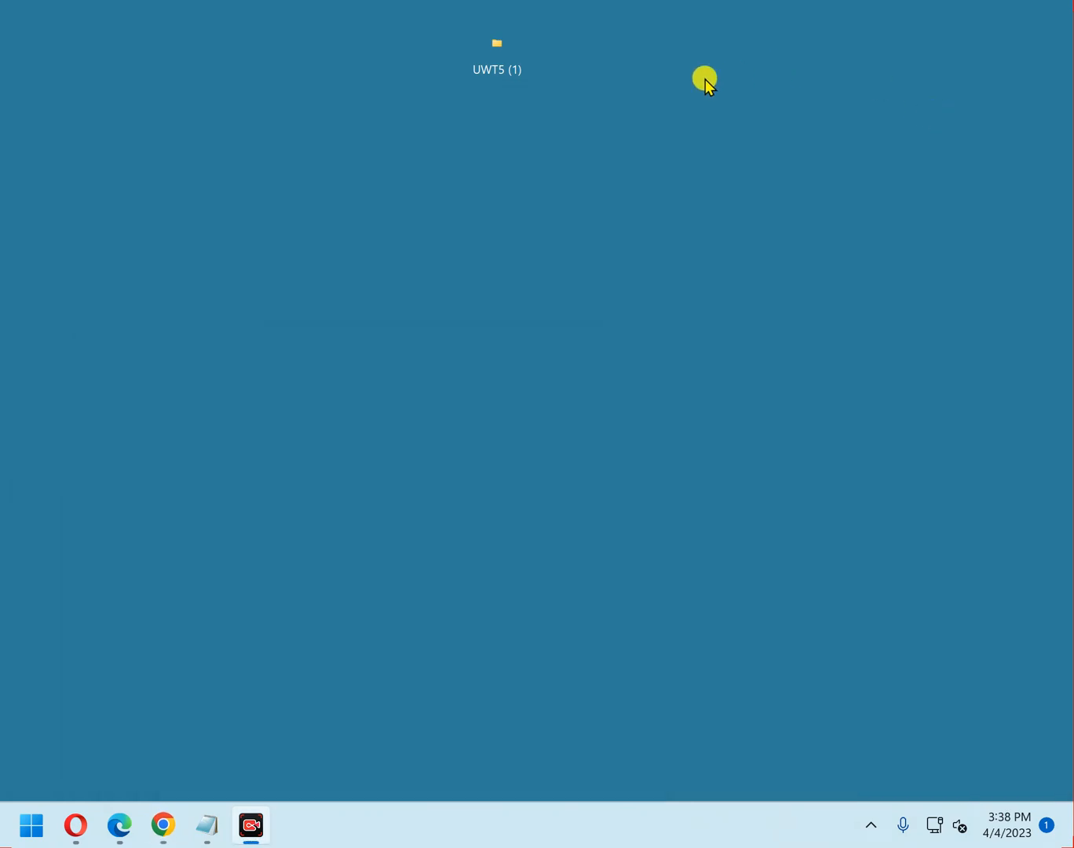
Open UWT5 (1) and 'Ultimate Windows Tweaker v 5' folders, then run Ultimate Windows Tweaker 5.0.exe
{"action": "left_click", "coordinate": [497, 49]}
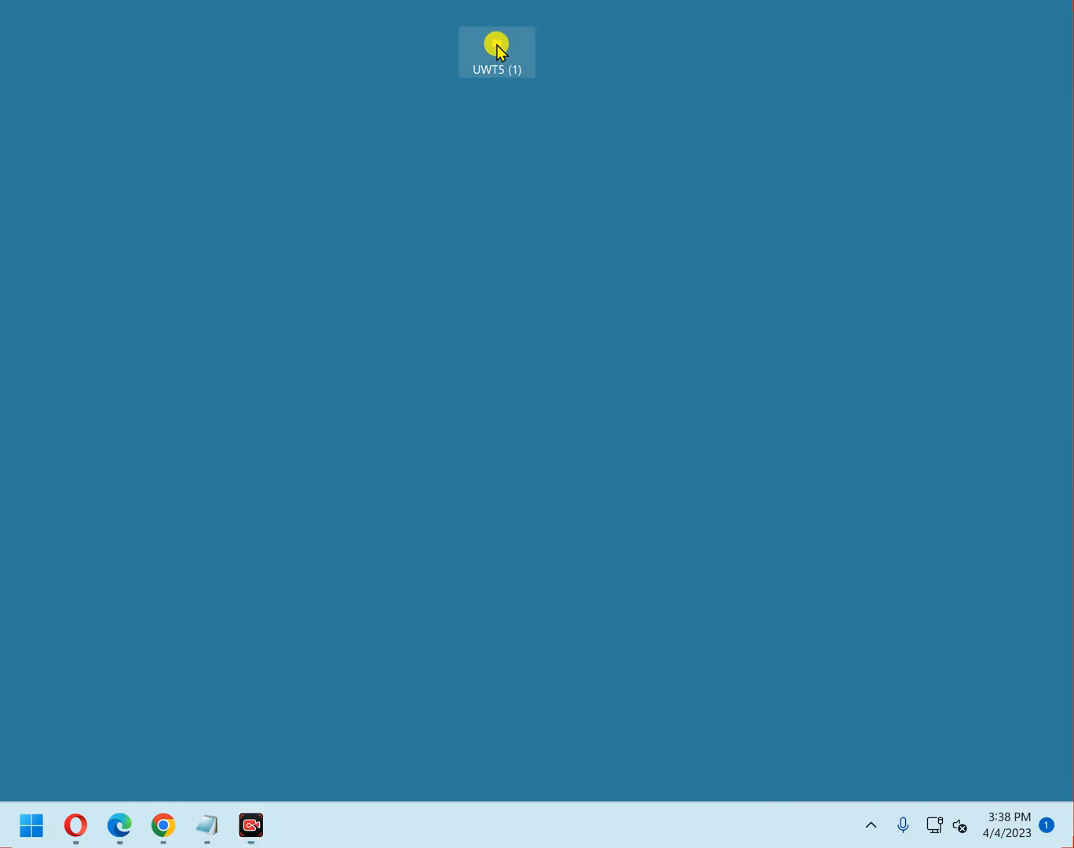
{"action": "double_click", "coordinate": [496, 44]}
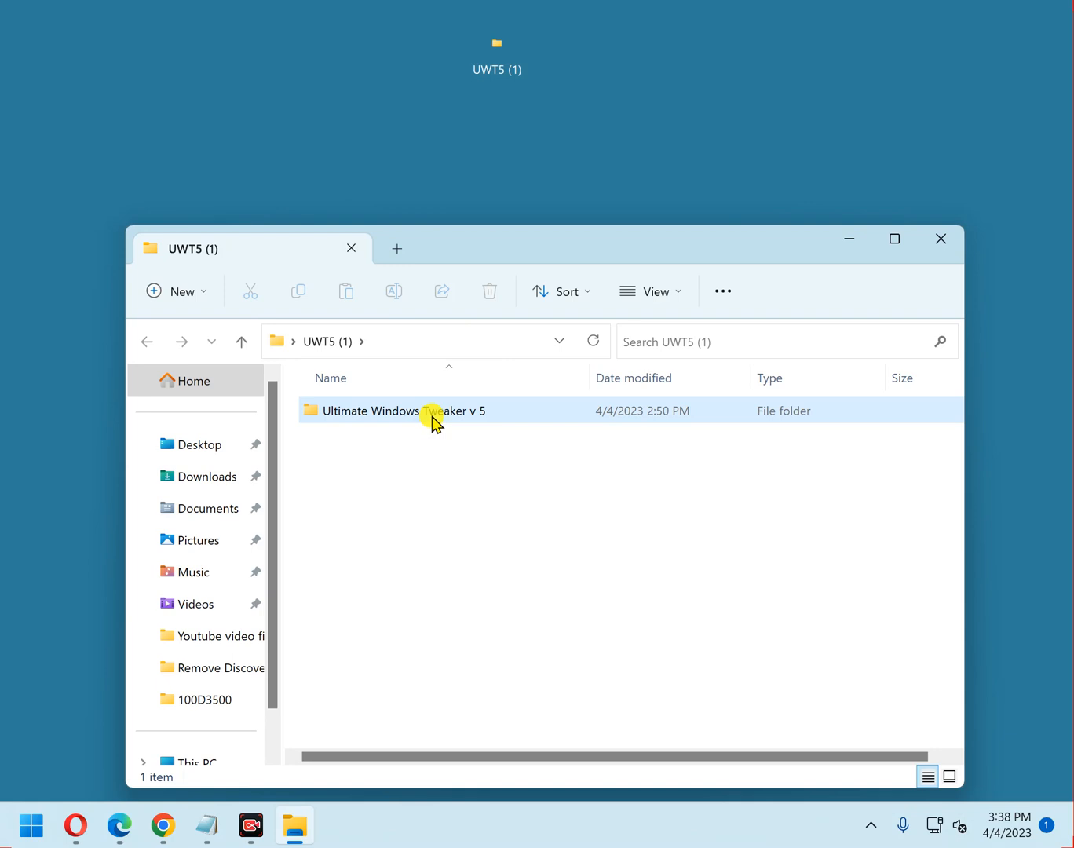
{"action": "left_click", "coordinate": [401, 410]}
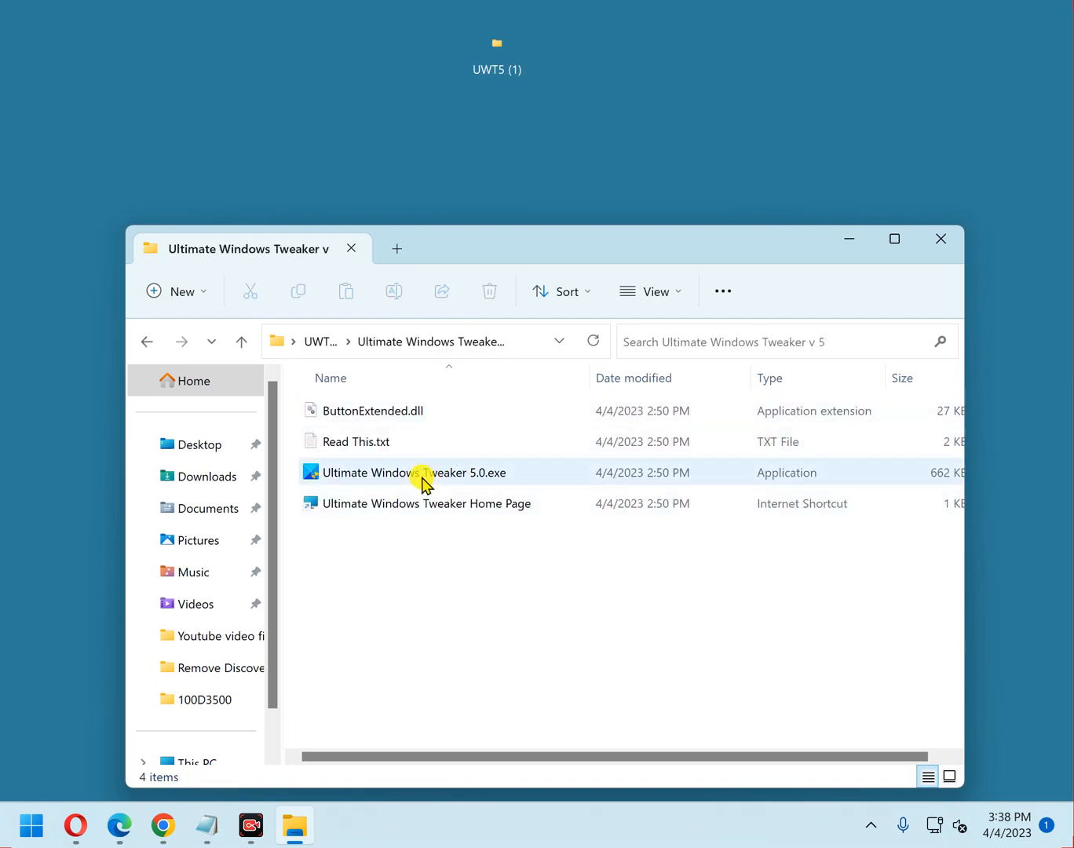
{"action": "mouse_move", "coordinate": [424, 472]}
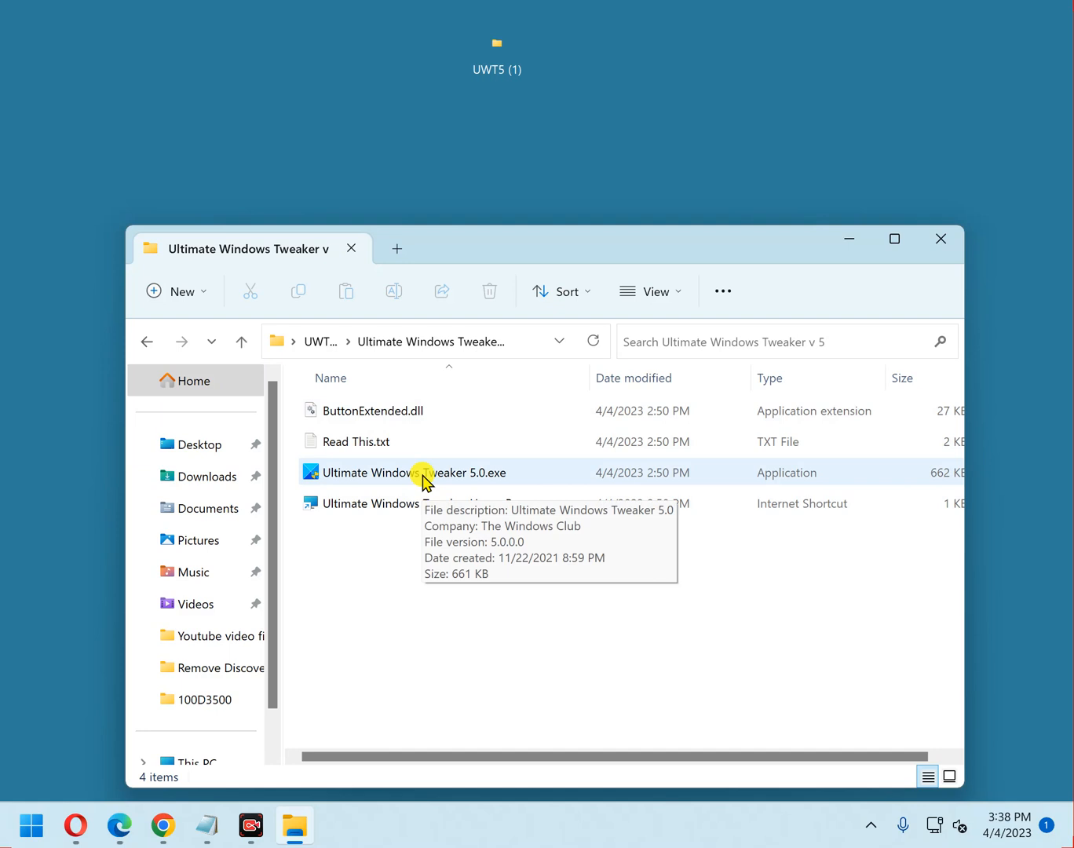
{"action": "right_click", "coordinate": [424, 472]}
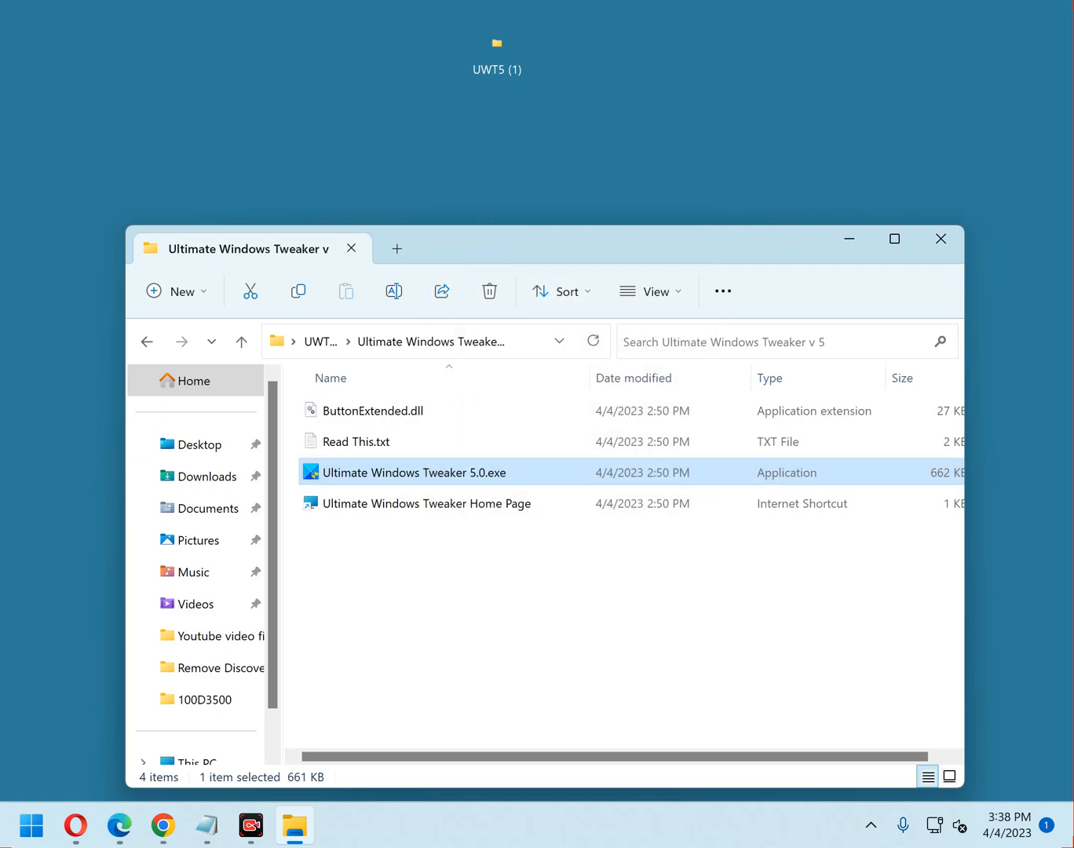
{"action": "double_click", "coordinate": [414, 472]}
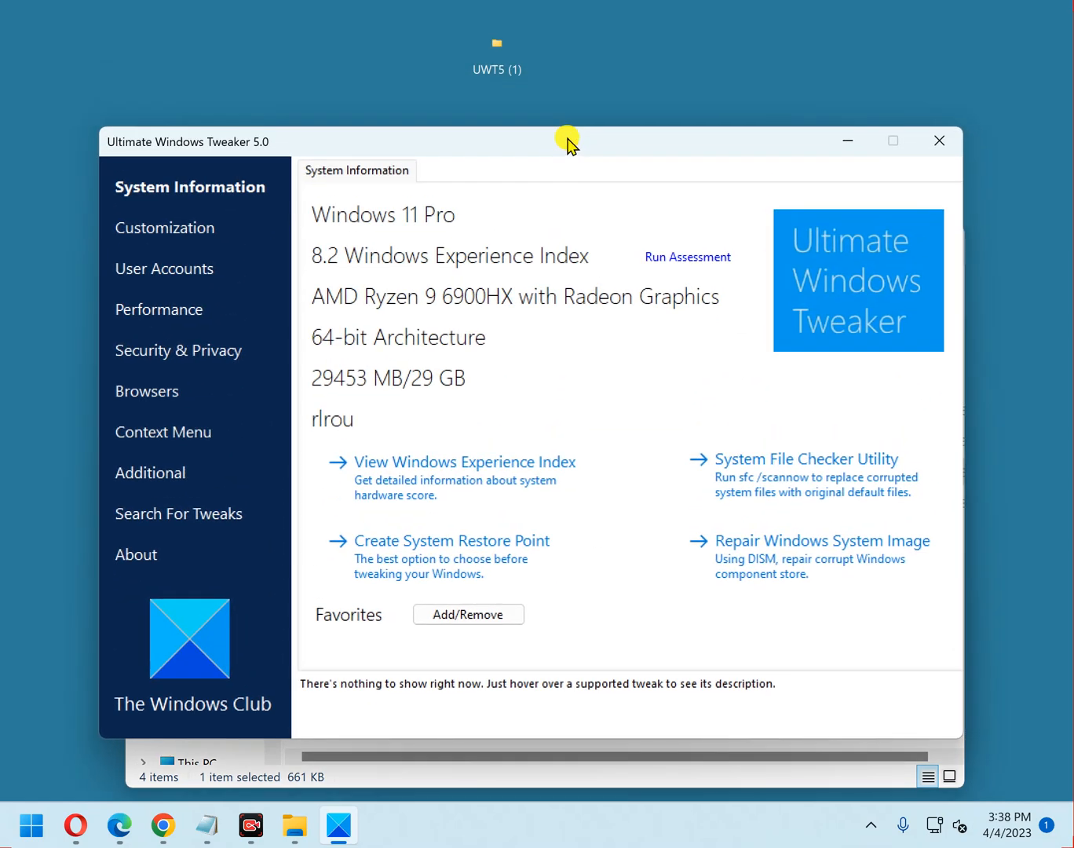
{"action": "mouse_move", "coordinate": [490, 149]}
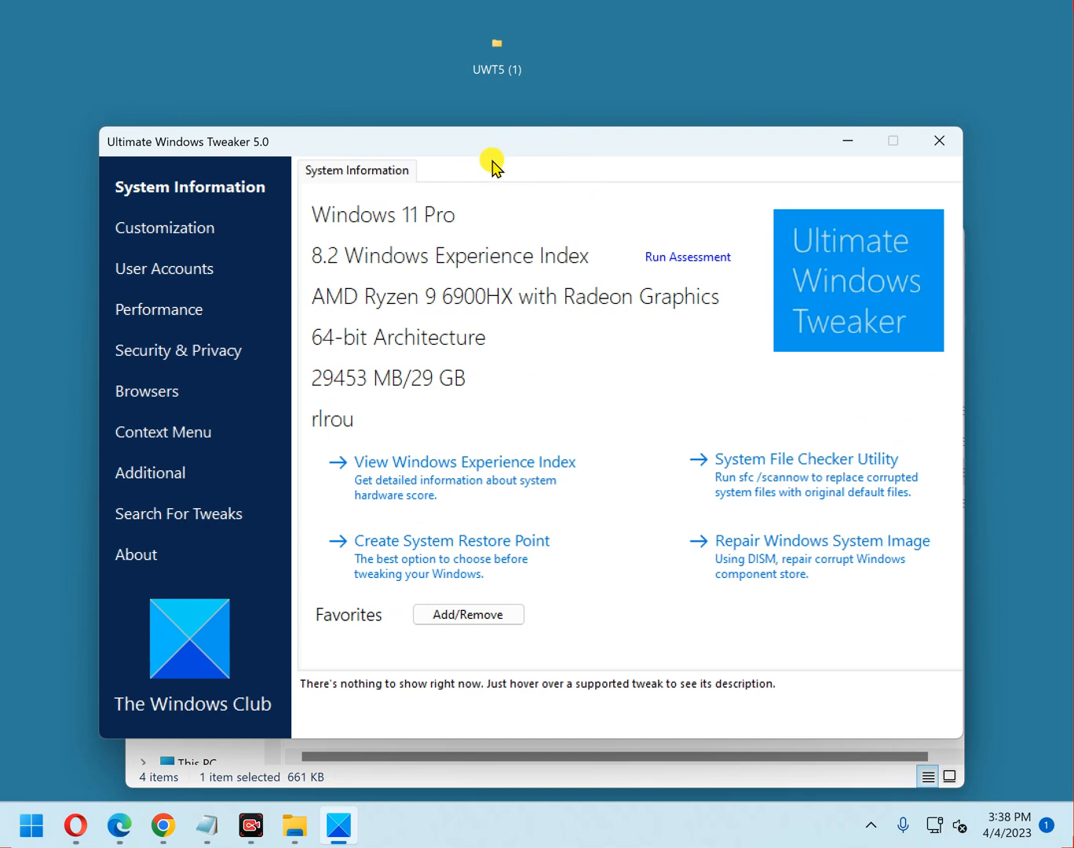
{"action": "mouse_move", "coordinate": [503, 243]}
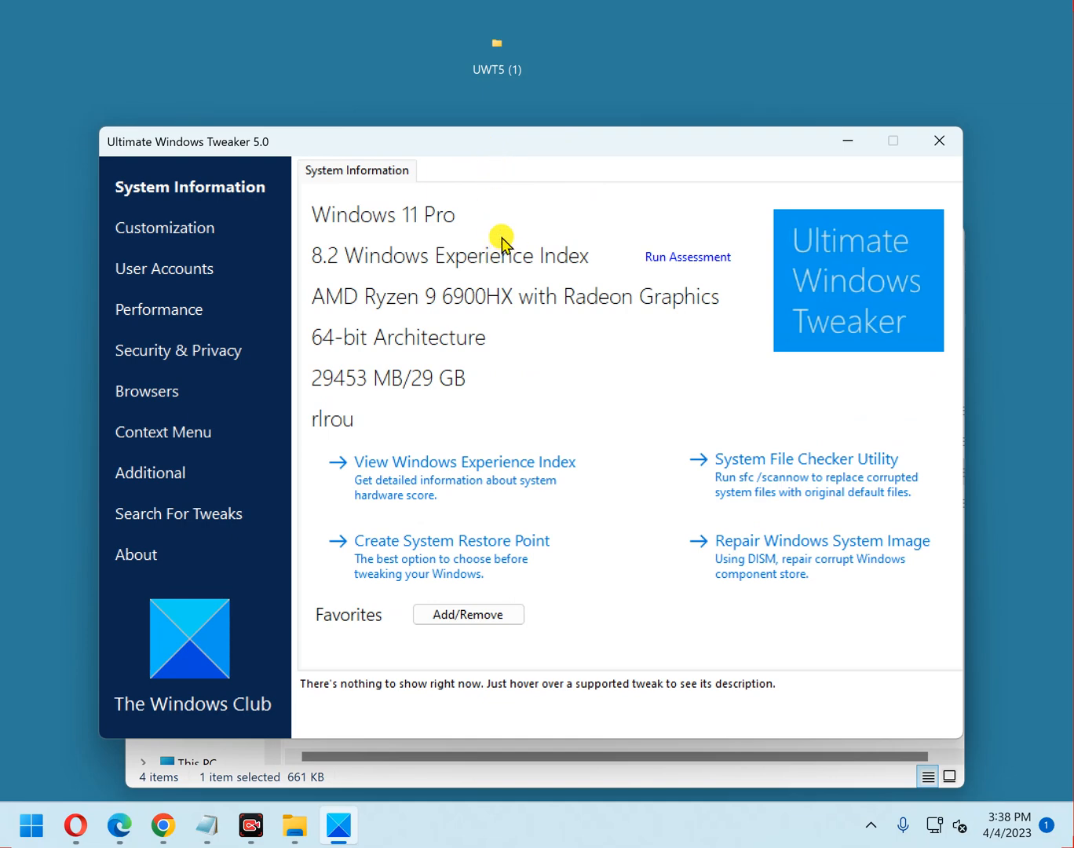
{"action": "mouse_move", "coordinate": [347, 224]}
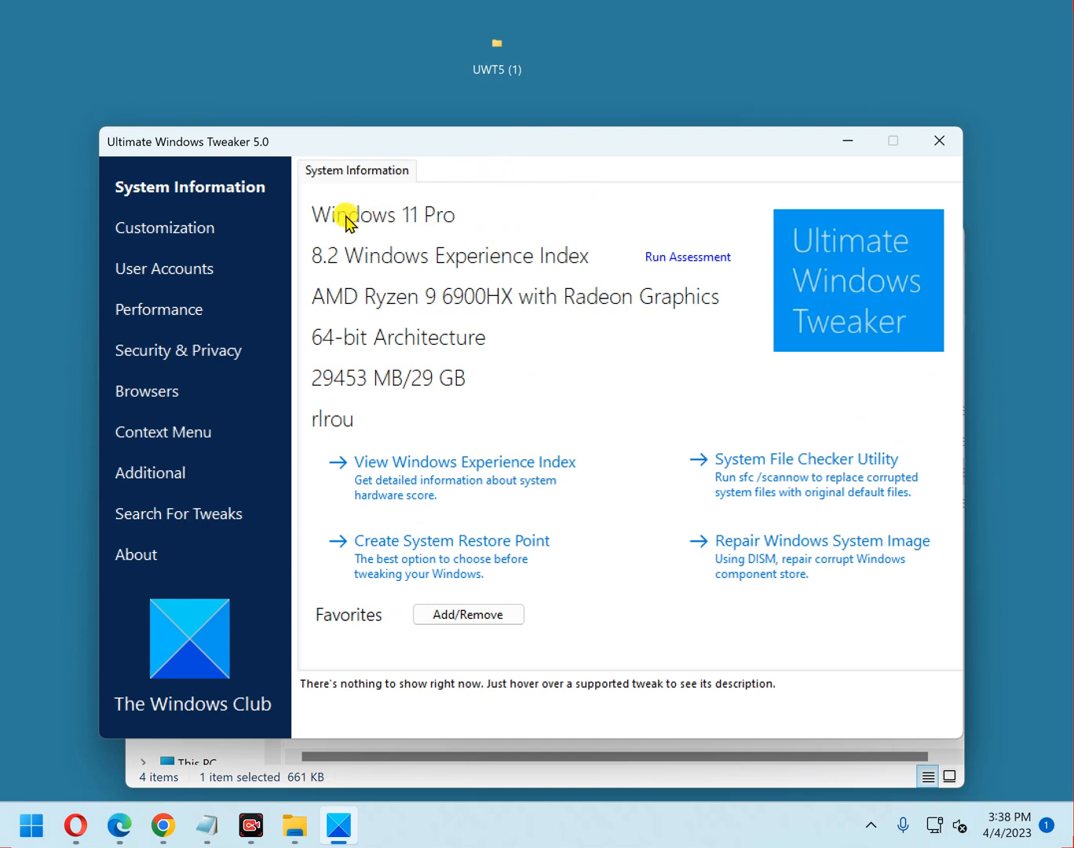
{"action": "mouse_move", "coordinate": [468, 370]}
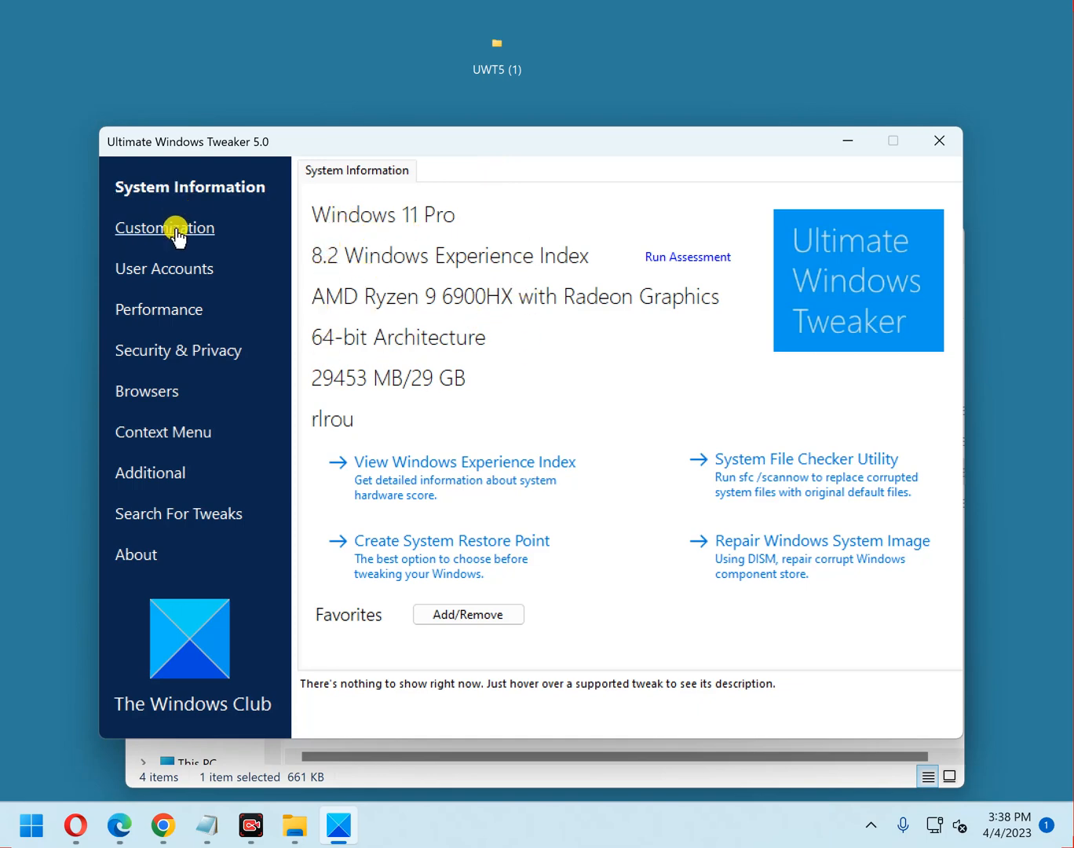
Switch from System Information to the Customization section's Windows 11 tweaks
{"action": "left_click", "coordinate": [164, 228]}
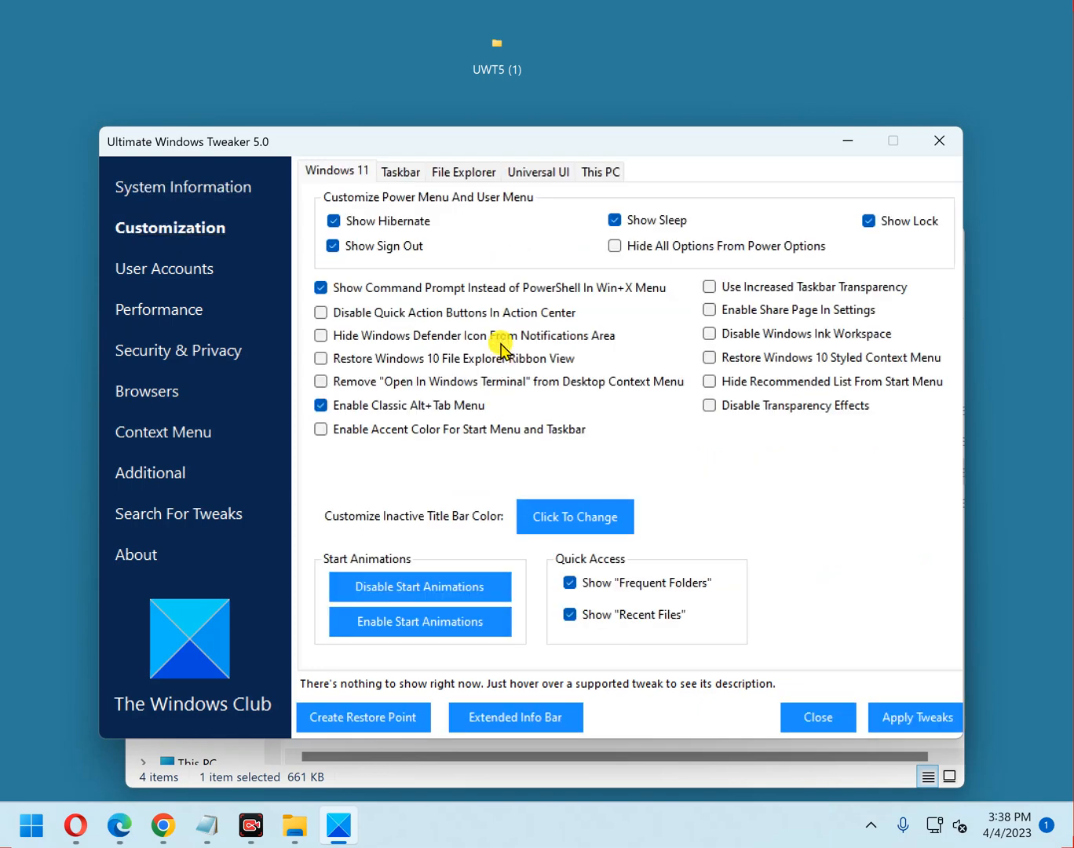
{"action": "mouse_move", "coordinate": [462, 322]}
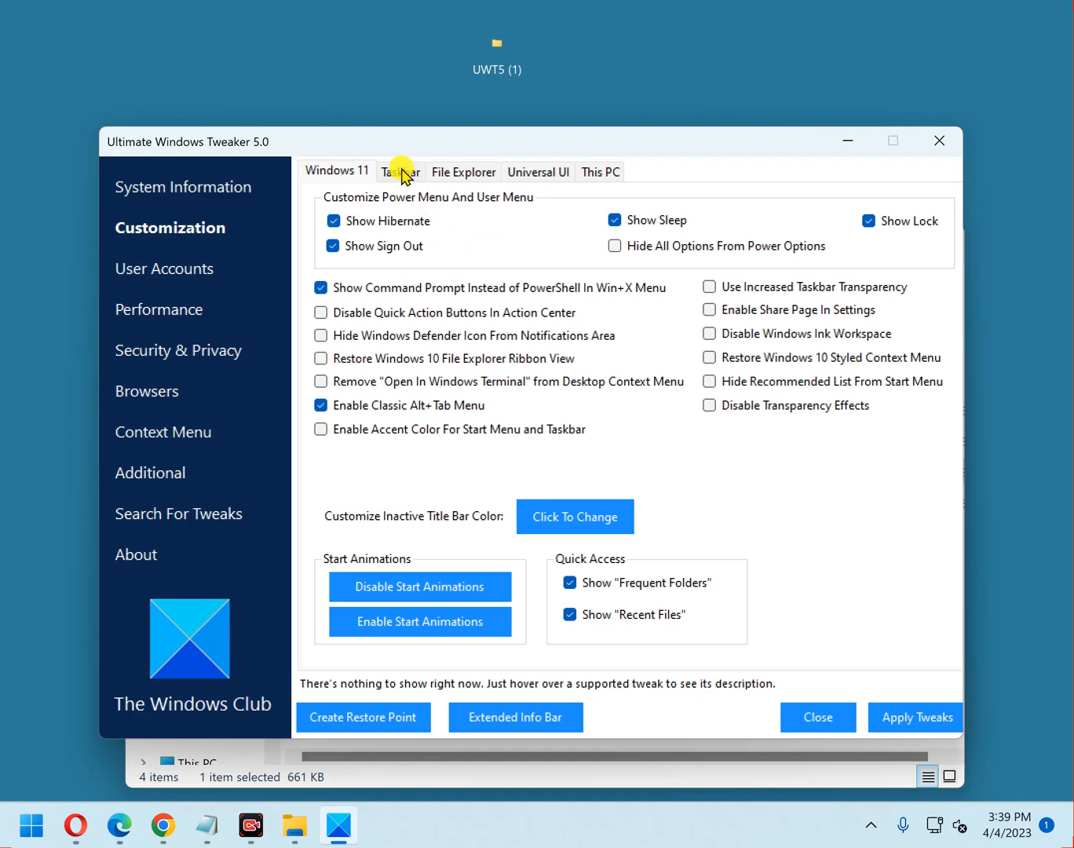
Browse the Taskbar, File Explorer and This PC tabs, then show User Accounts tweaks
{"action": "left_click", "coordinate": [399, 171]}
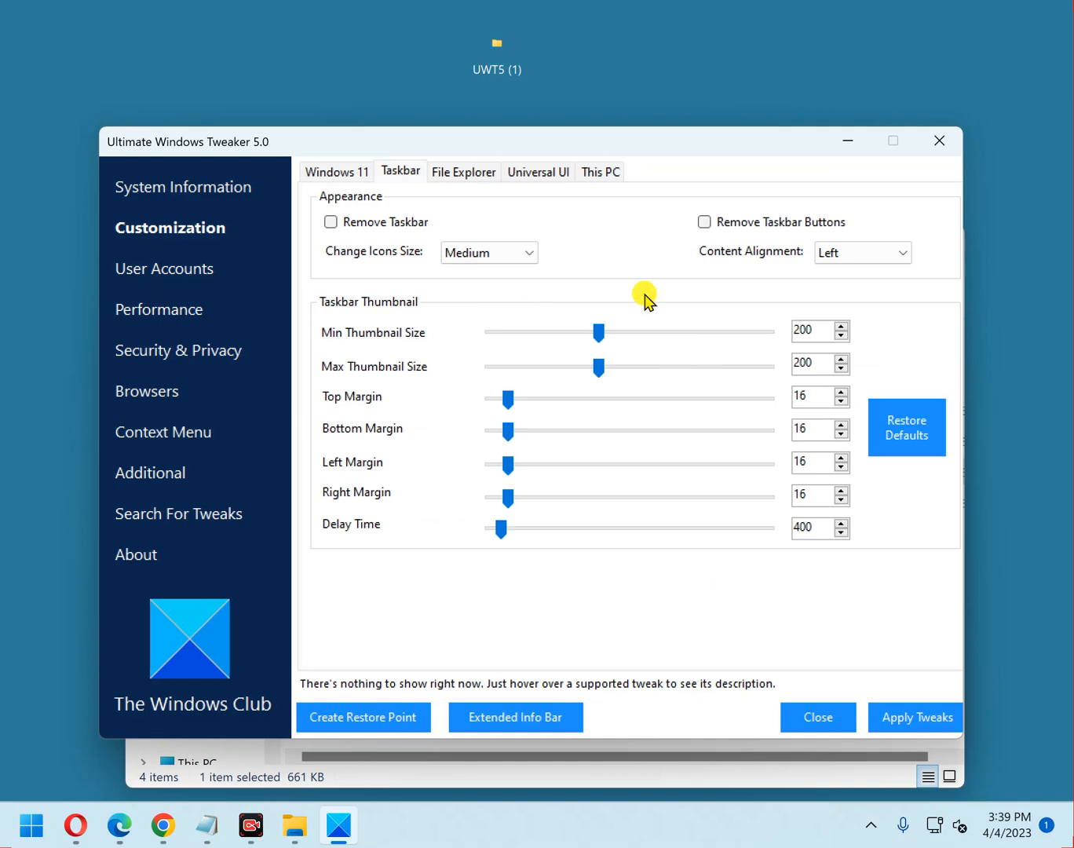
{"action": "mouse_move", "coordinate": [601, 289]}
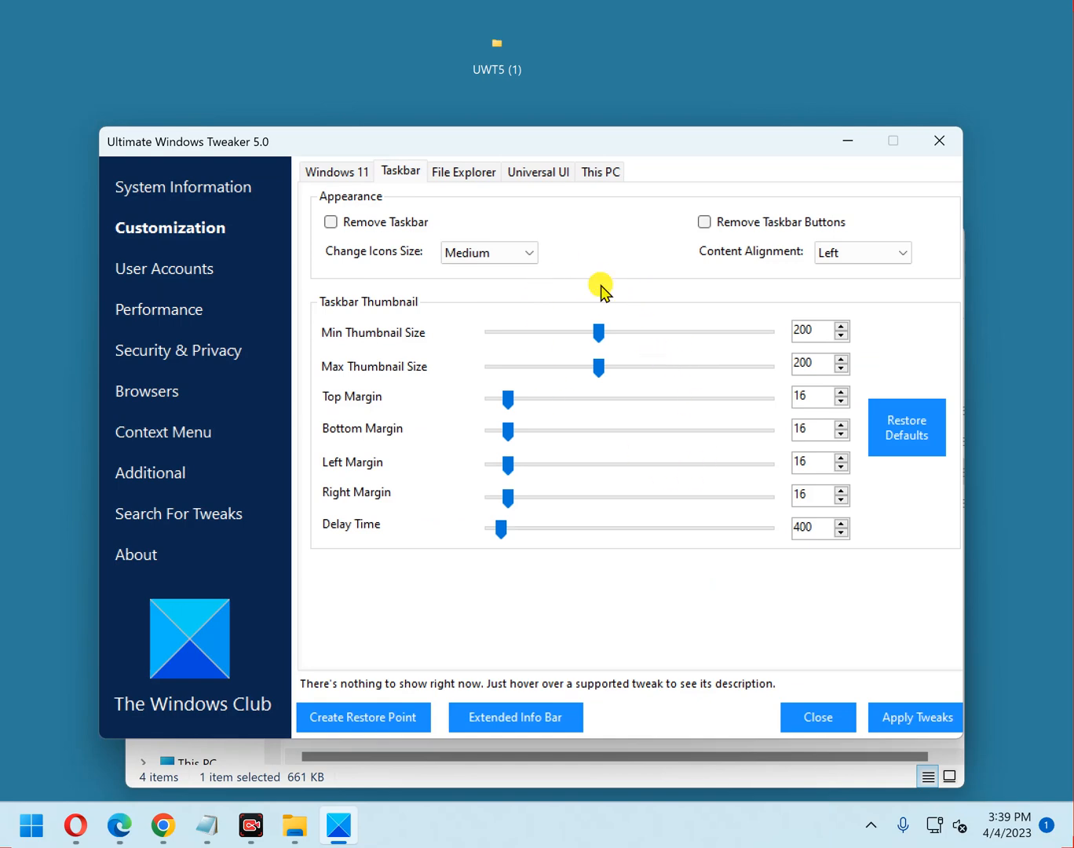
{"action": "left_click", "coordinate": [463, 171]}
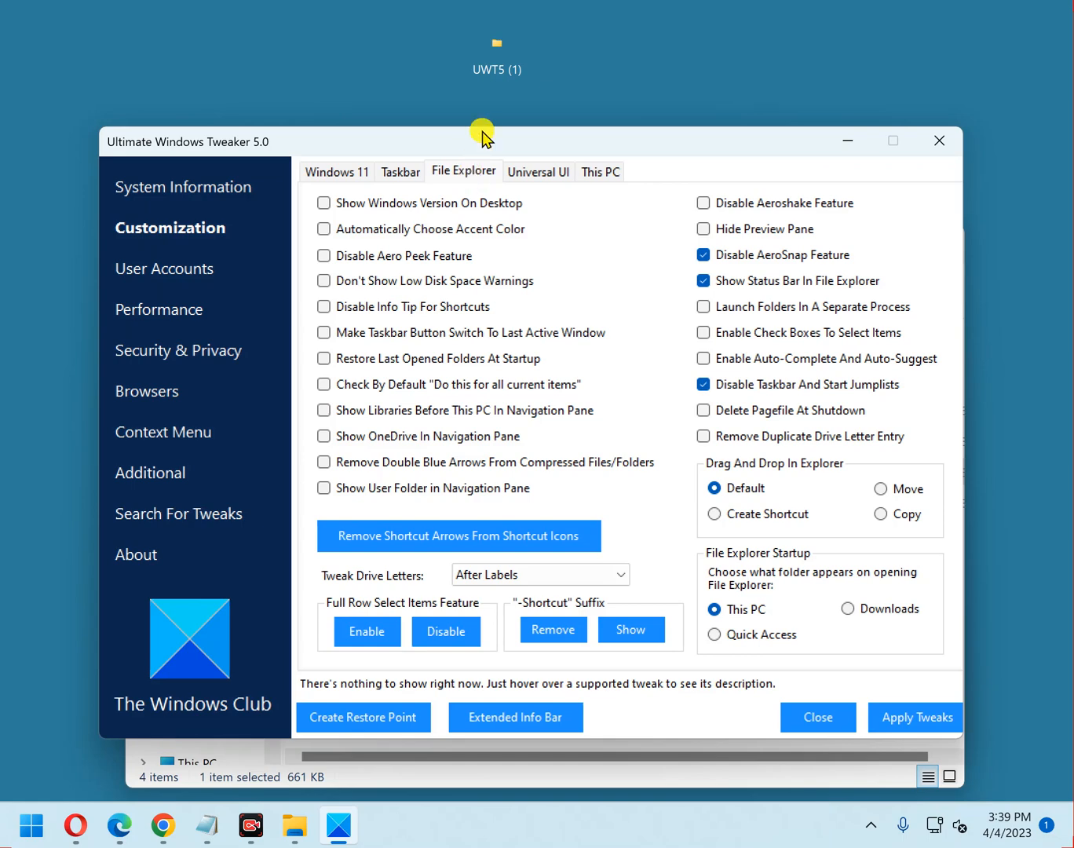
{"action": "left_click", "coordinate": [599, 172]}
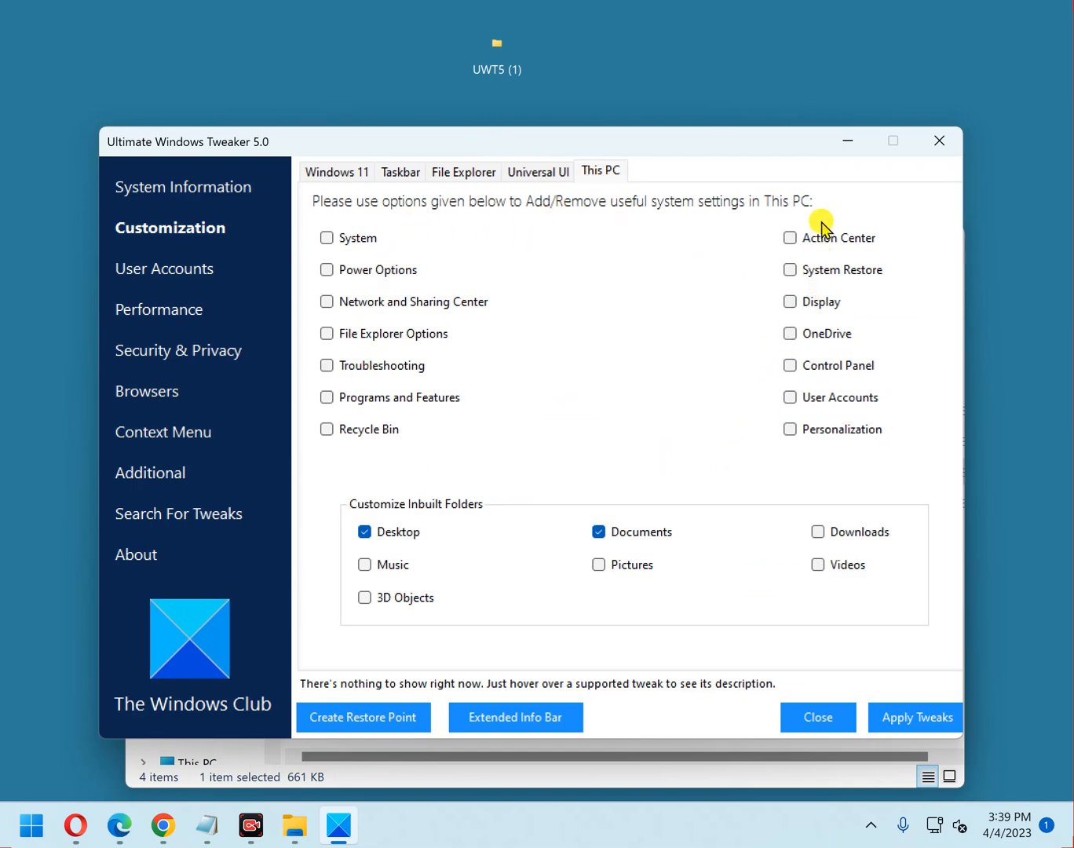
{"action": "mouse_move", "coordinate": [812, 365]}
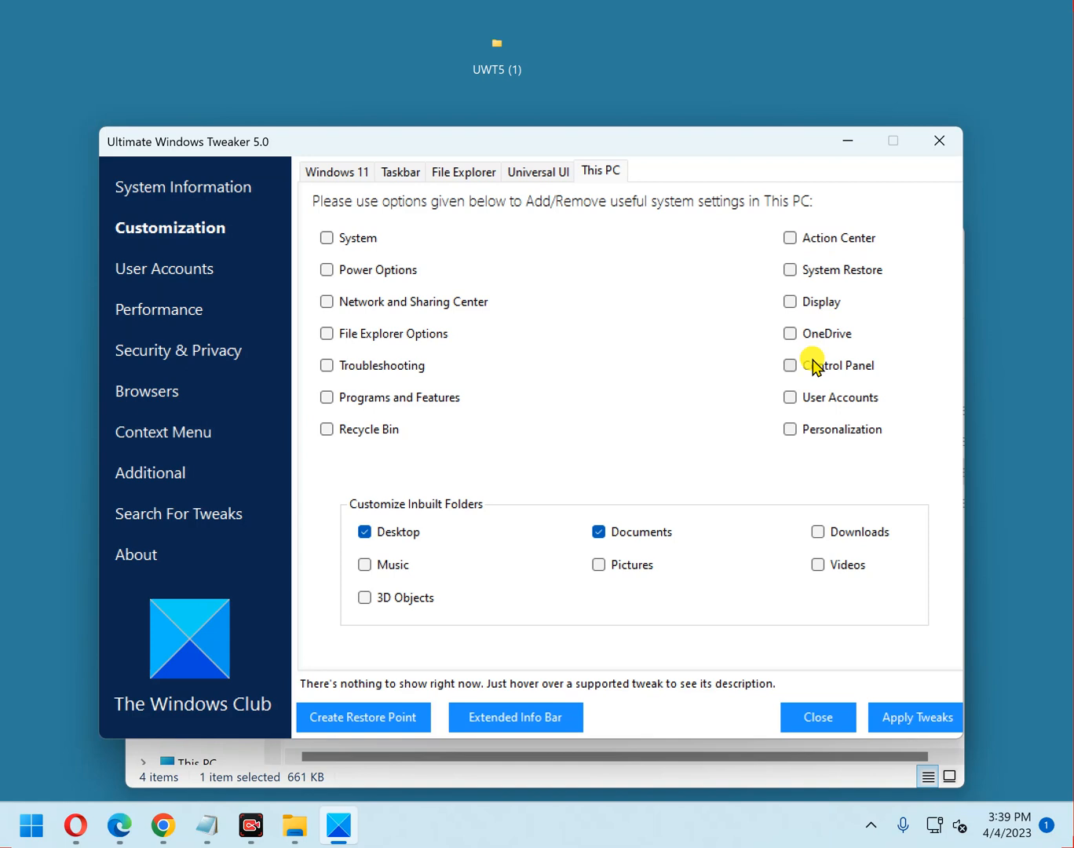
{"action": "mouse_move", "coordinate": [416, 271]}
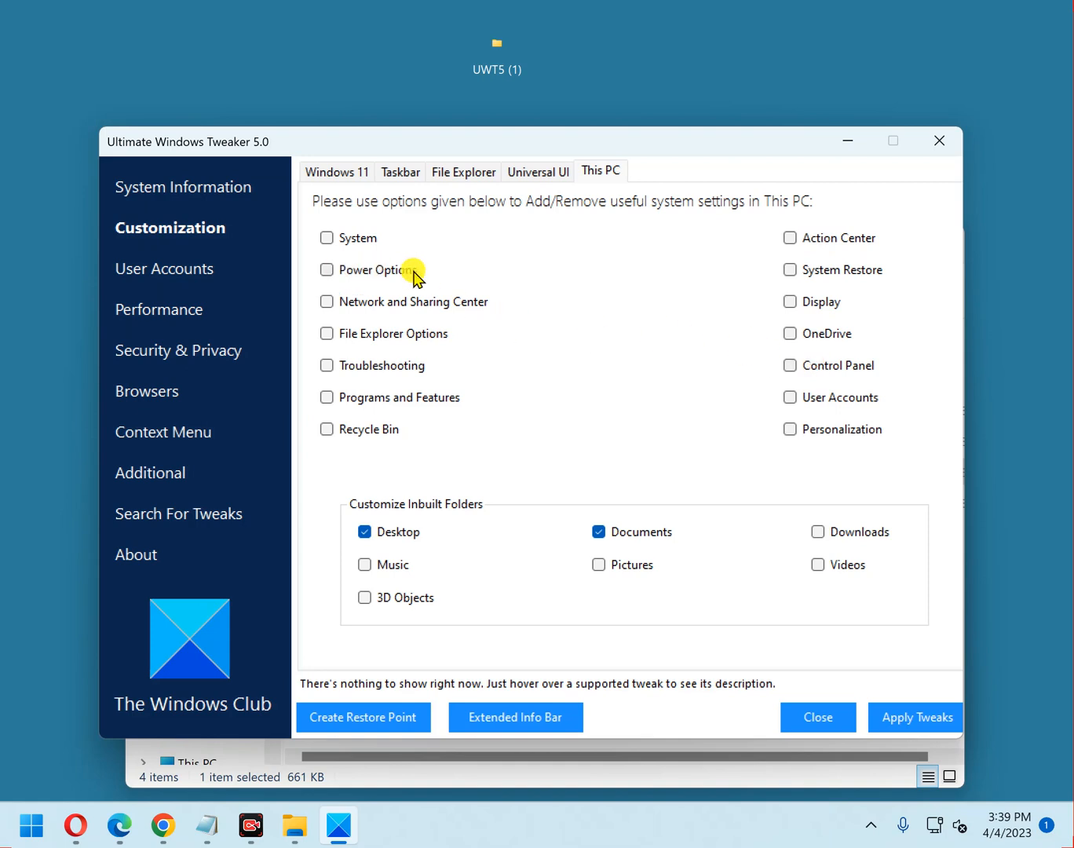
{"action": "mouse_move", "coordinate": [462, 234]}
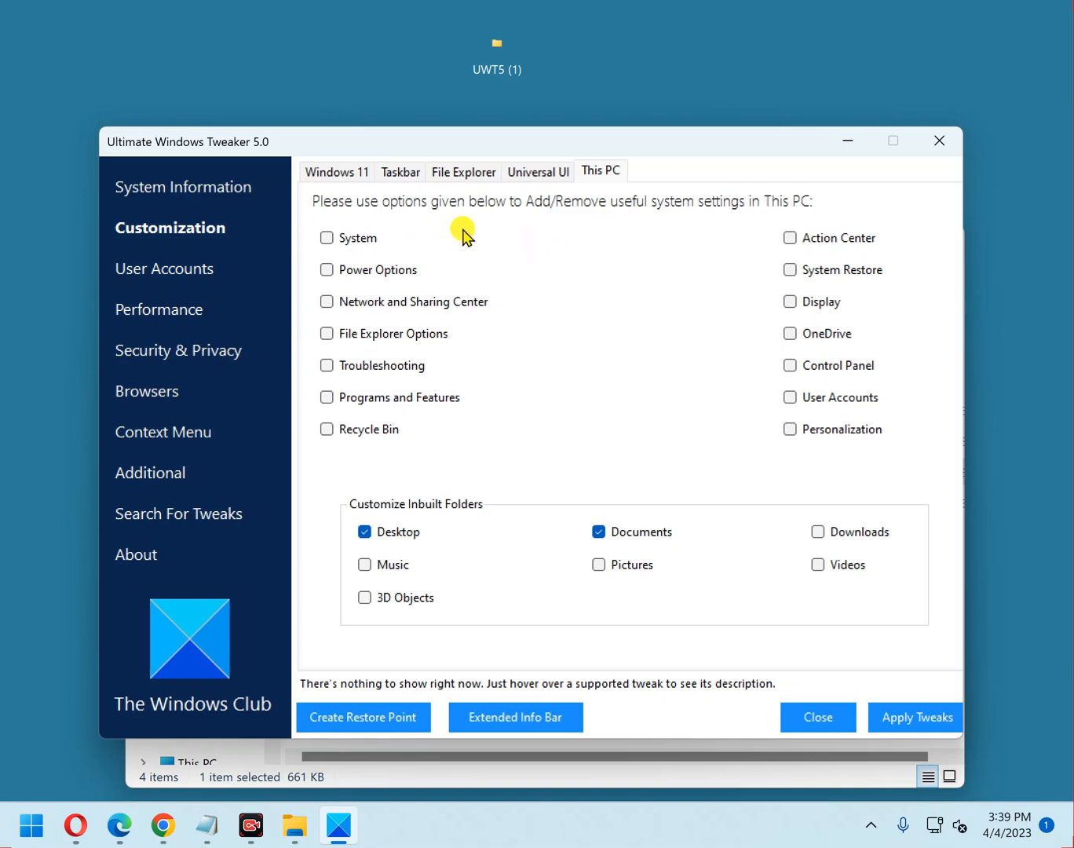
{"action": "mouse_move", "coordinate": [305, 306]}
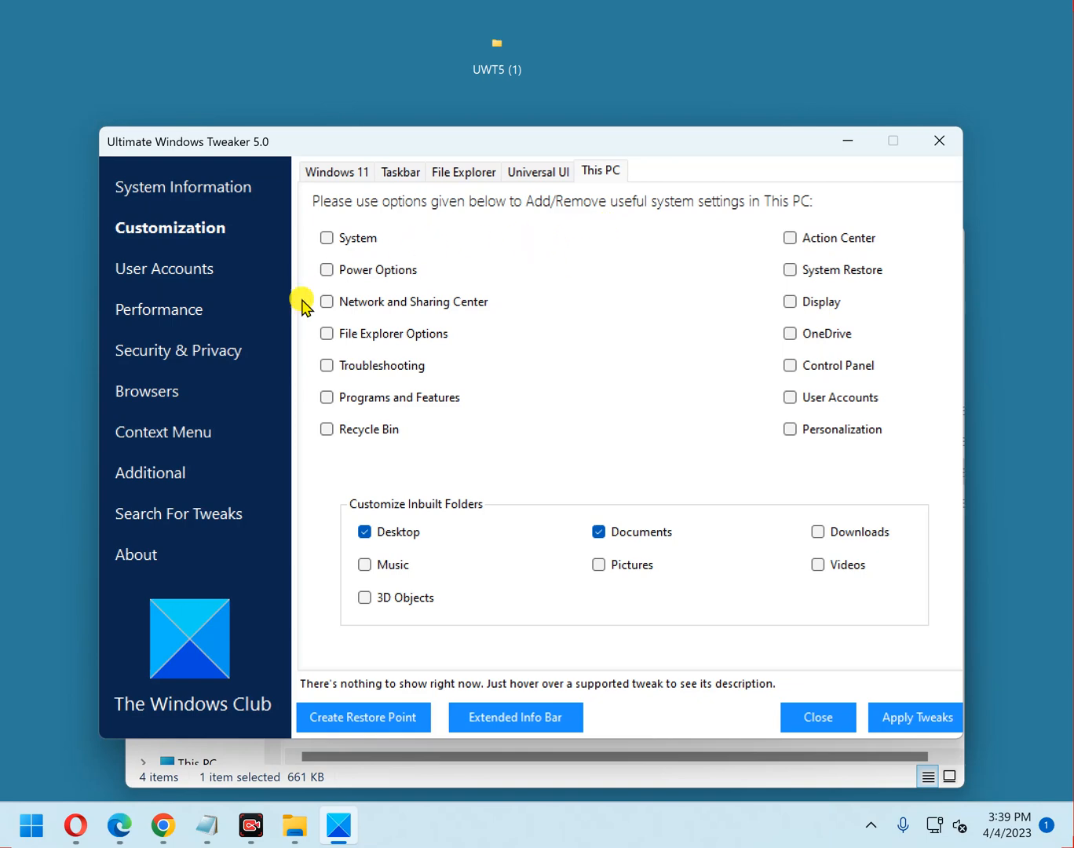
{"action": "left_click", "coordinate": [165, 267]}
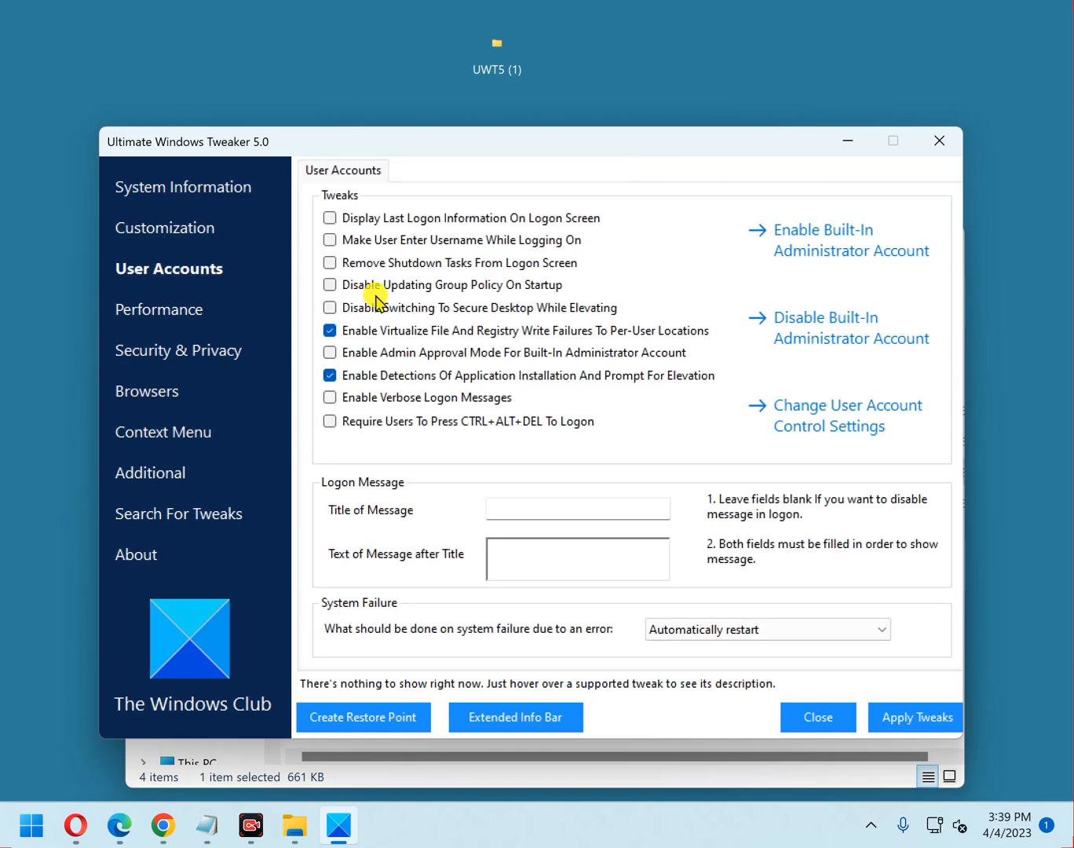
{"action": "mouse_move", "coordinate": [497, 259]}
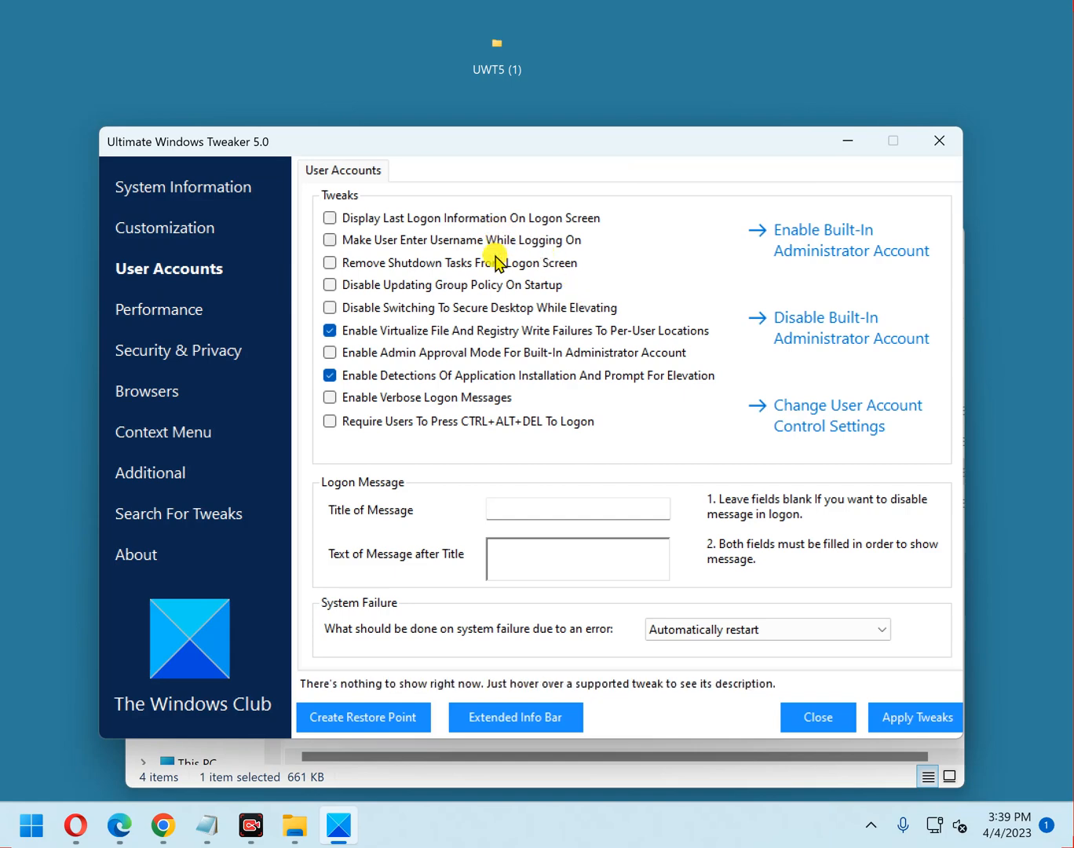
{"action": "mouse_move", "coordinate": [654, 264]}
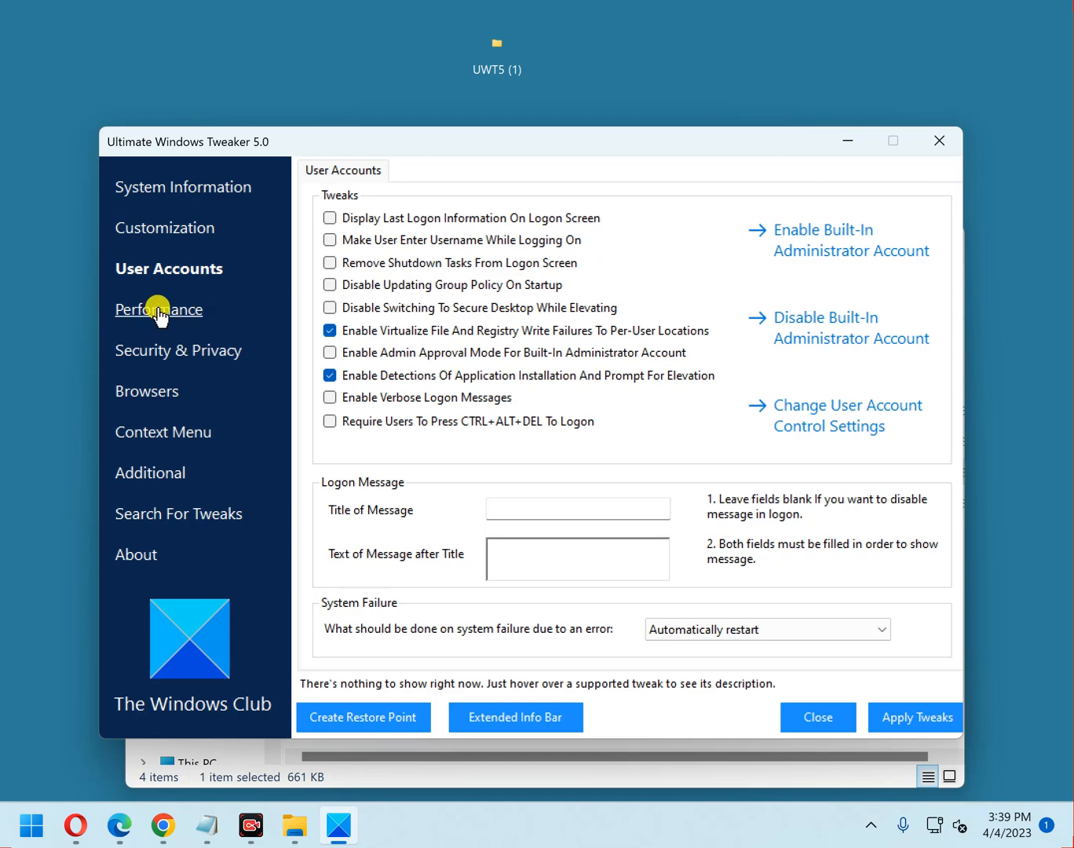
View the Performance Tweaks page, then the Security & Privacy settings
{"action": "left_click", "coordinate": [158, 308]}
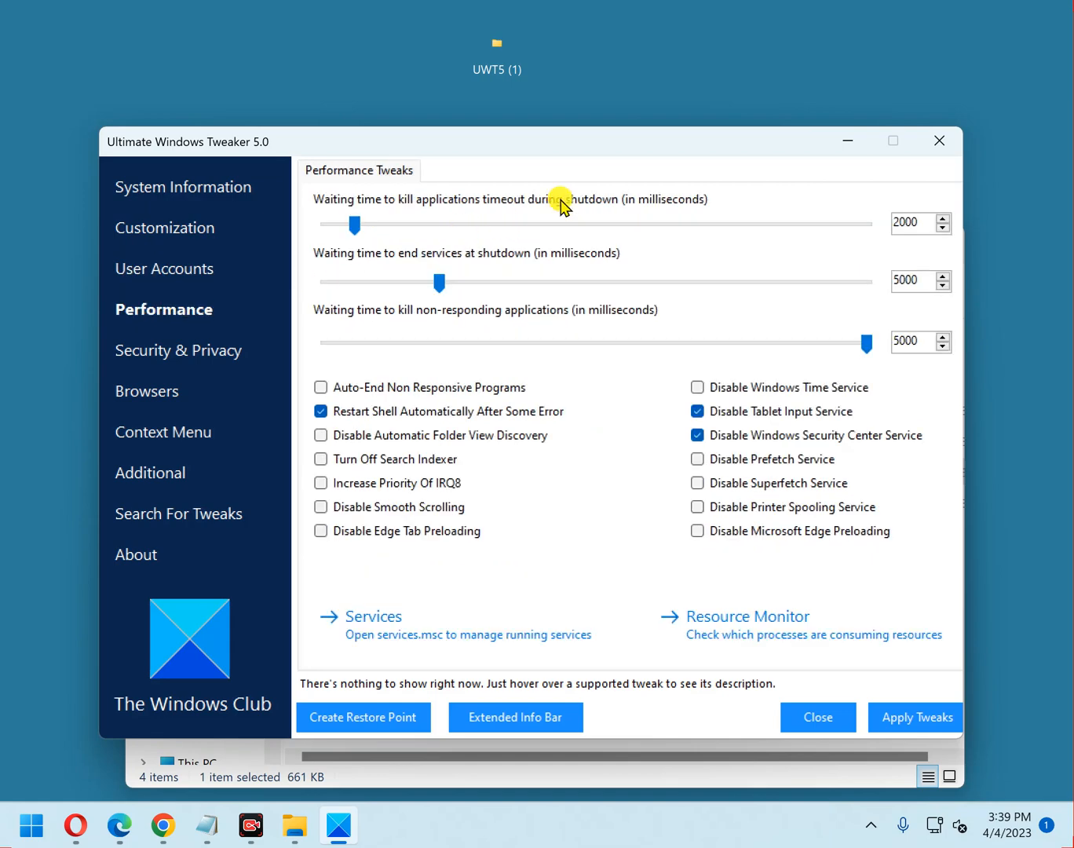
{"action": "mouse_move", "coordinate": [217, 349]}
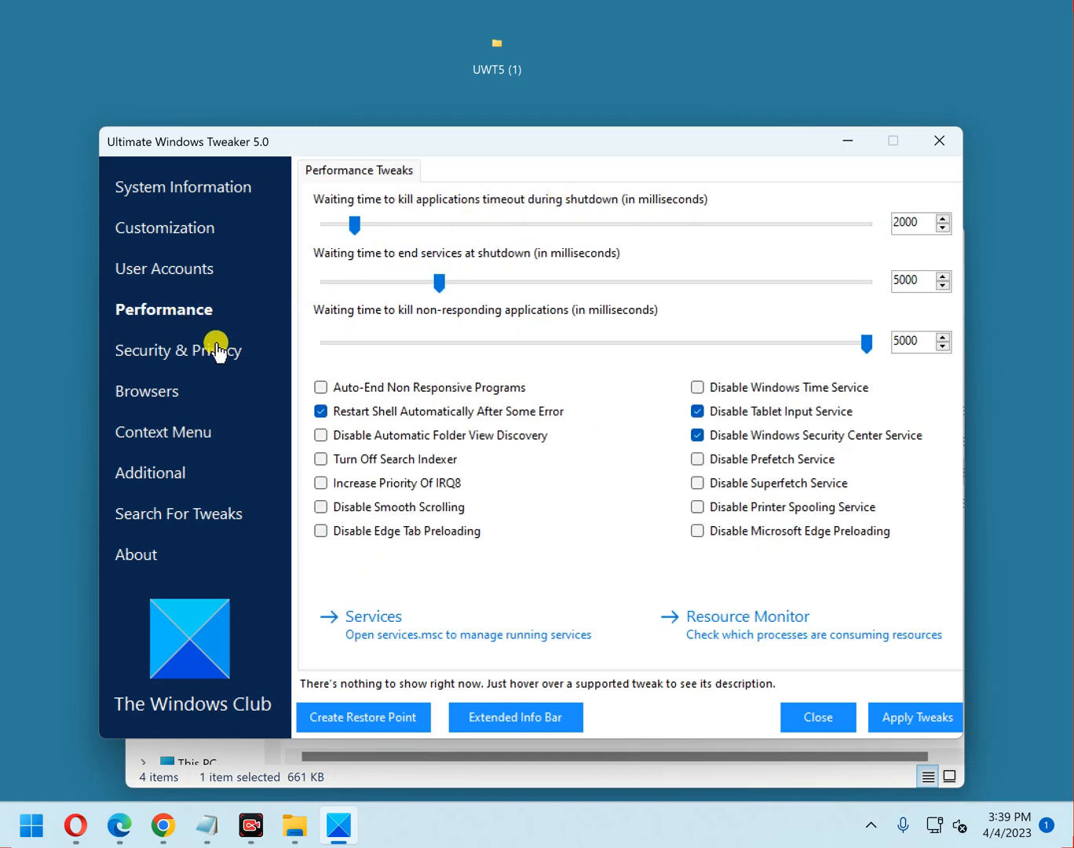
{"action": "left_click", "coordinate": [177, 350]}
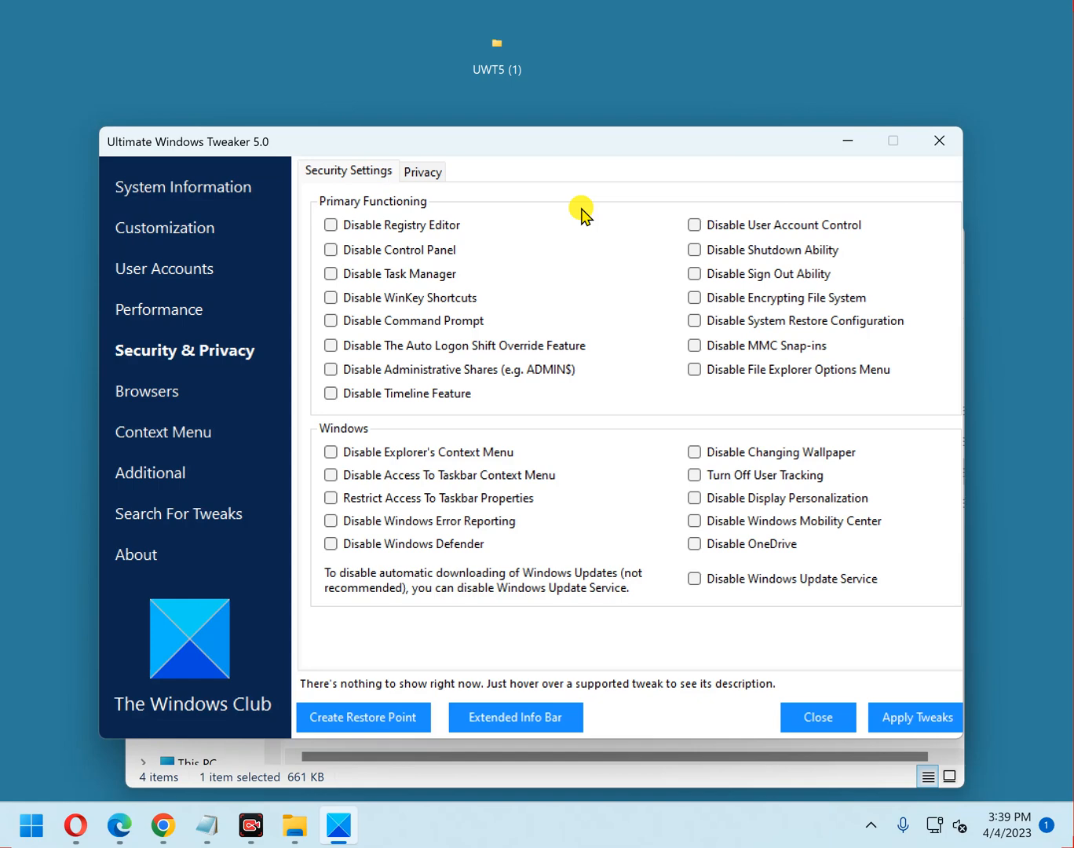
{"action": "mouse_move", "coordinate": [563, 231]}
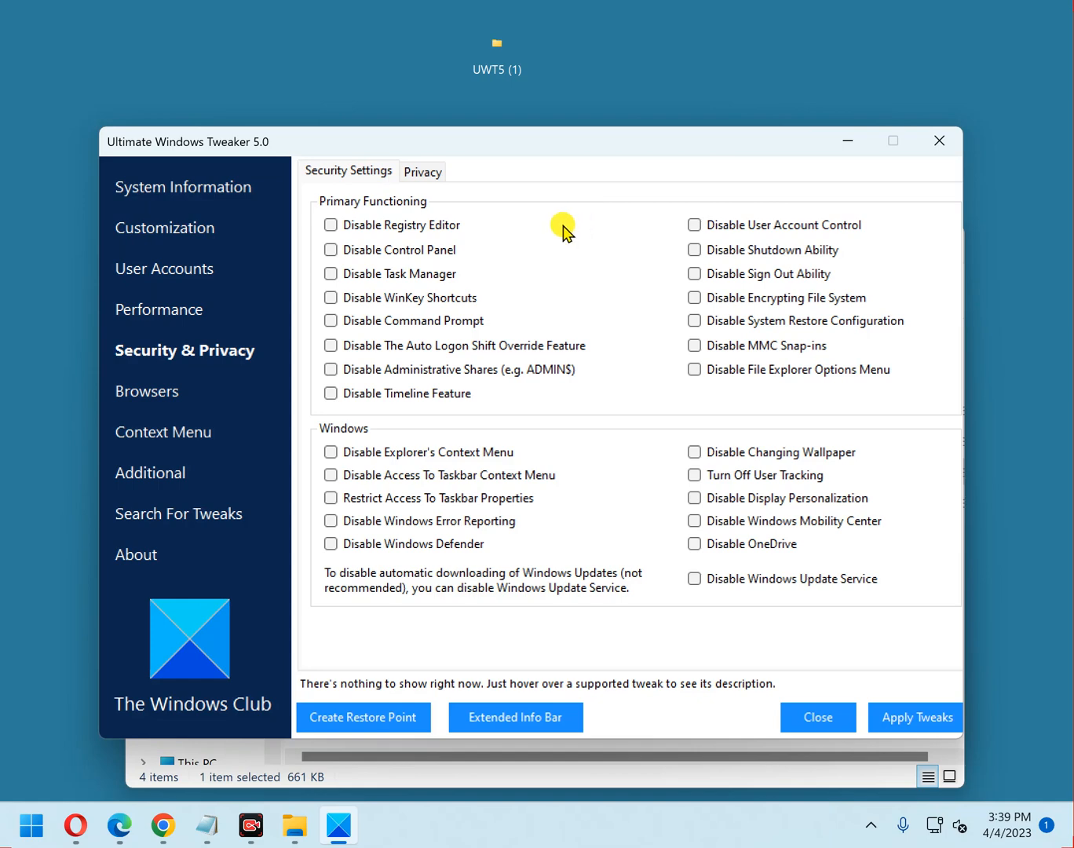
{"action": "mouse_move", "coordinate": [178, 522]}
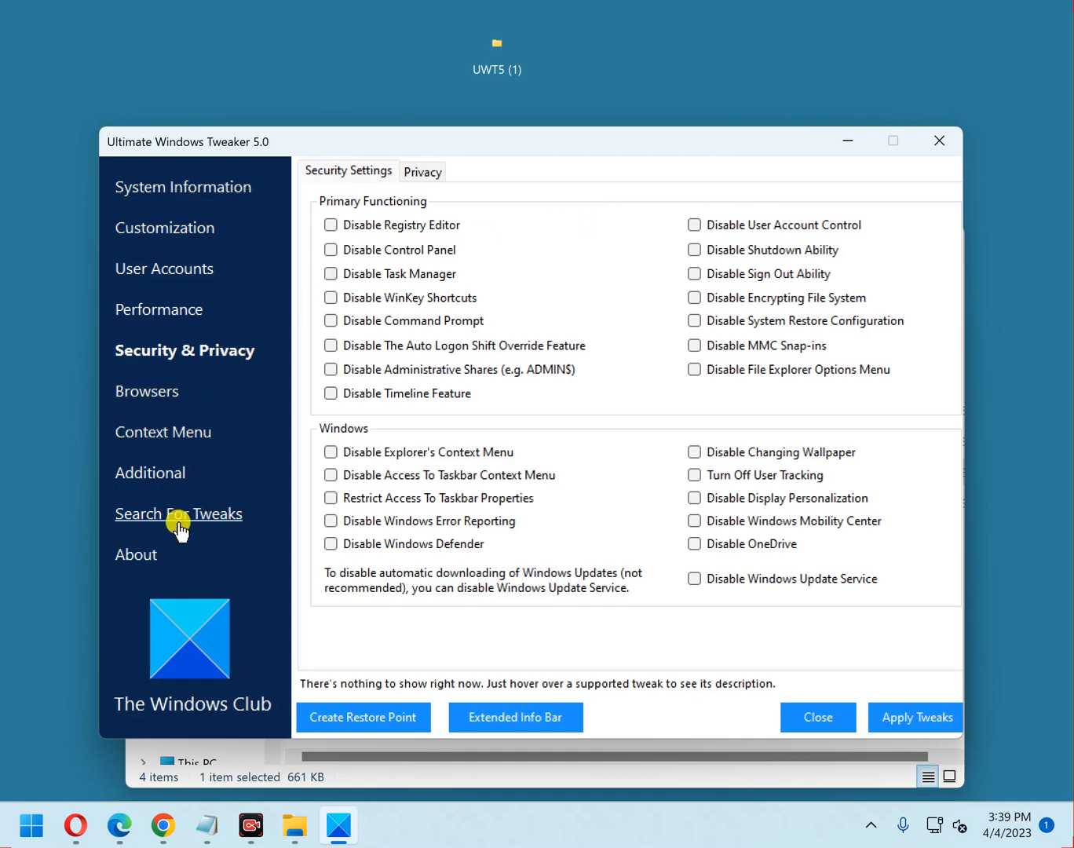
{"action": "mouse_move", "coordinate": [165, 514]}
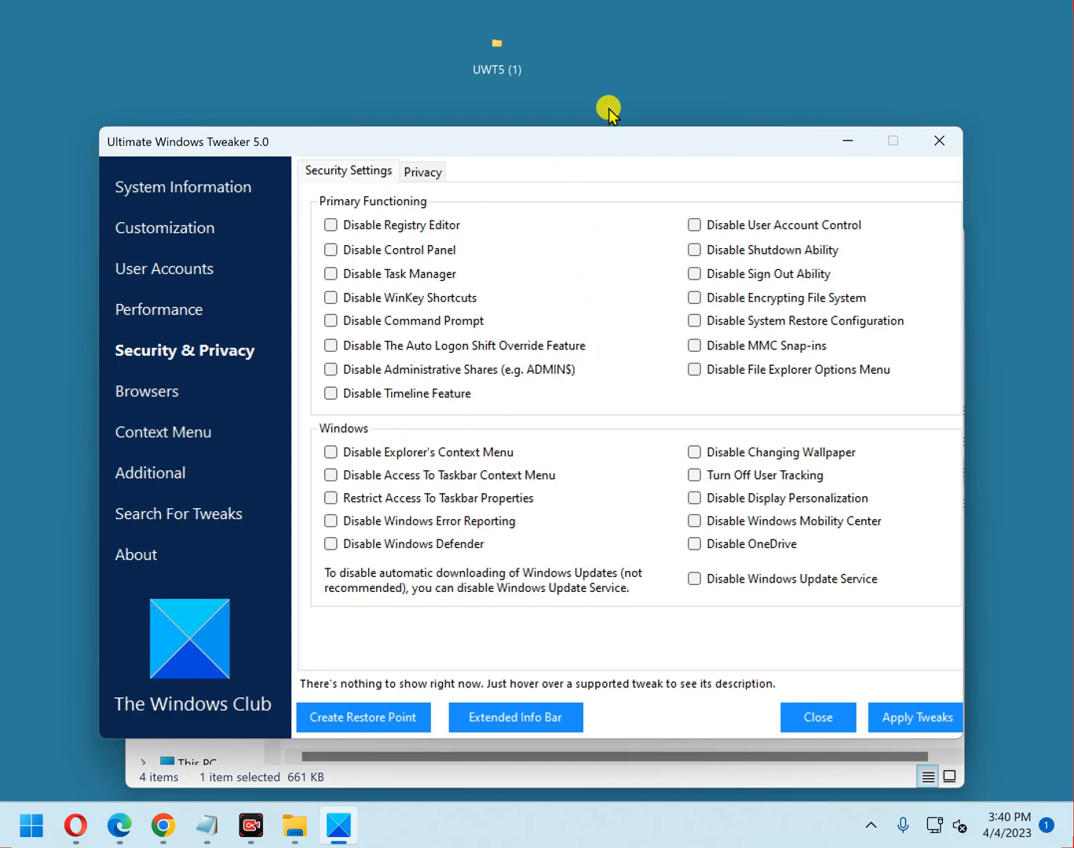
{"action": "mouse_move", "coordinate": [571, 161]}
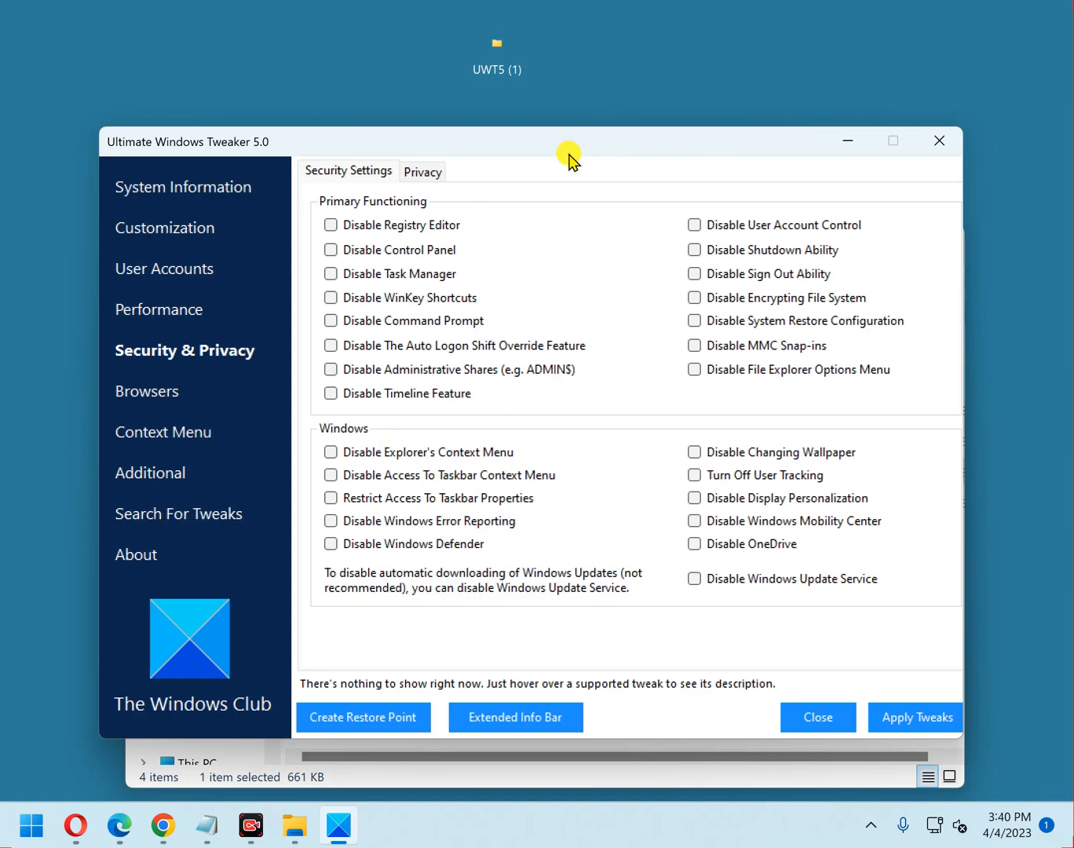
{"action": "mouse_move", "coordinate": [347, 713]}
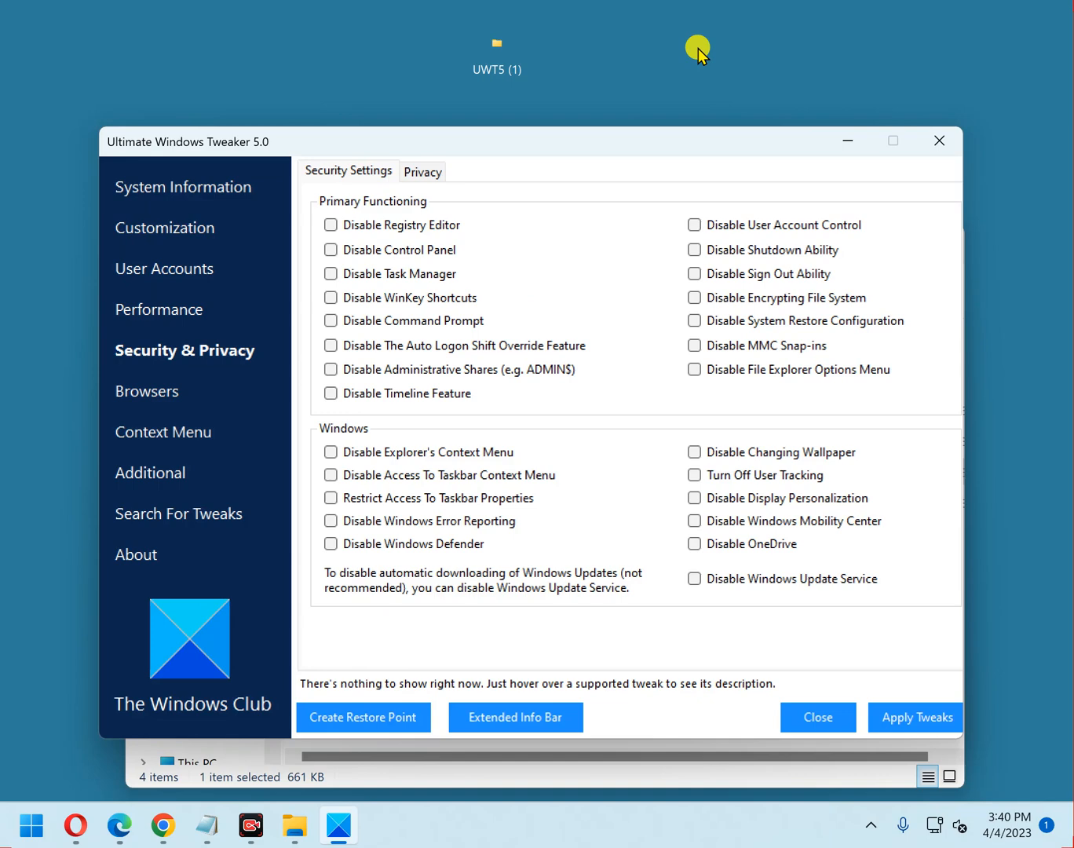
{"action": "mouse_move", "coordinate": [671, 52]}
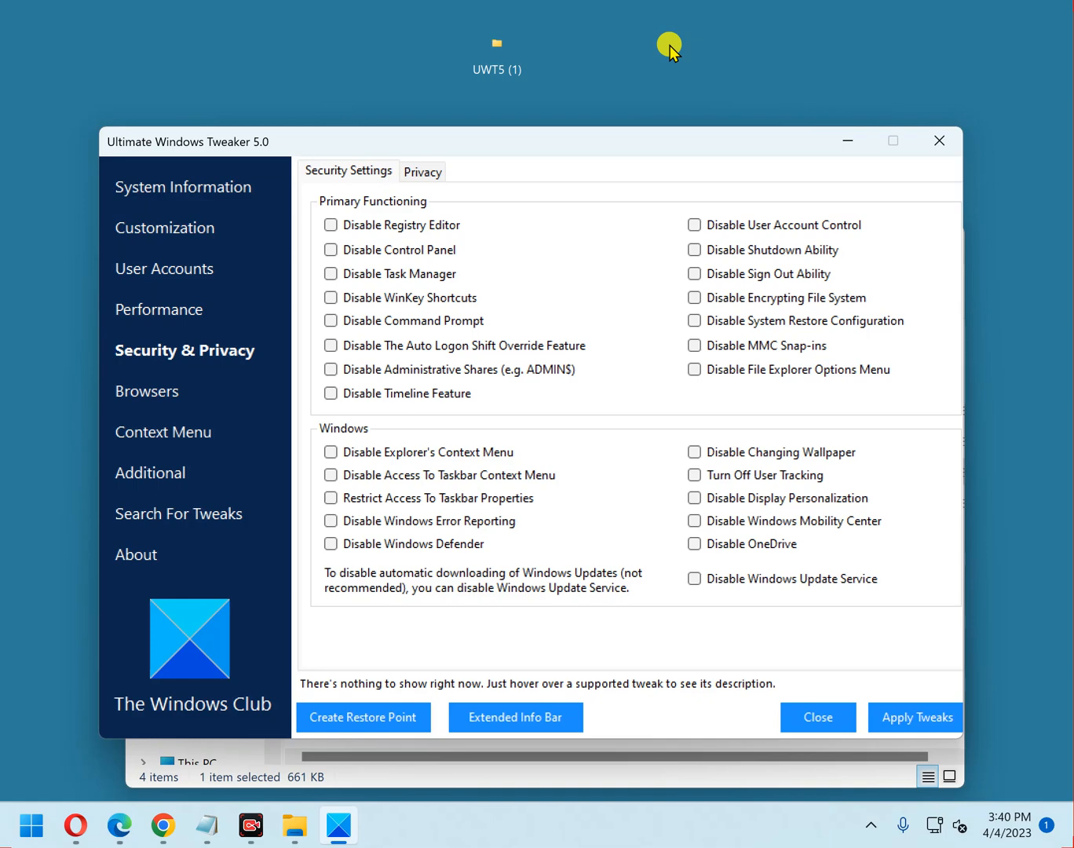